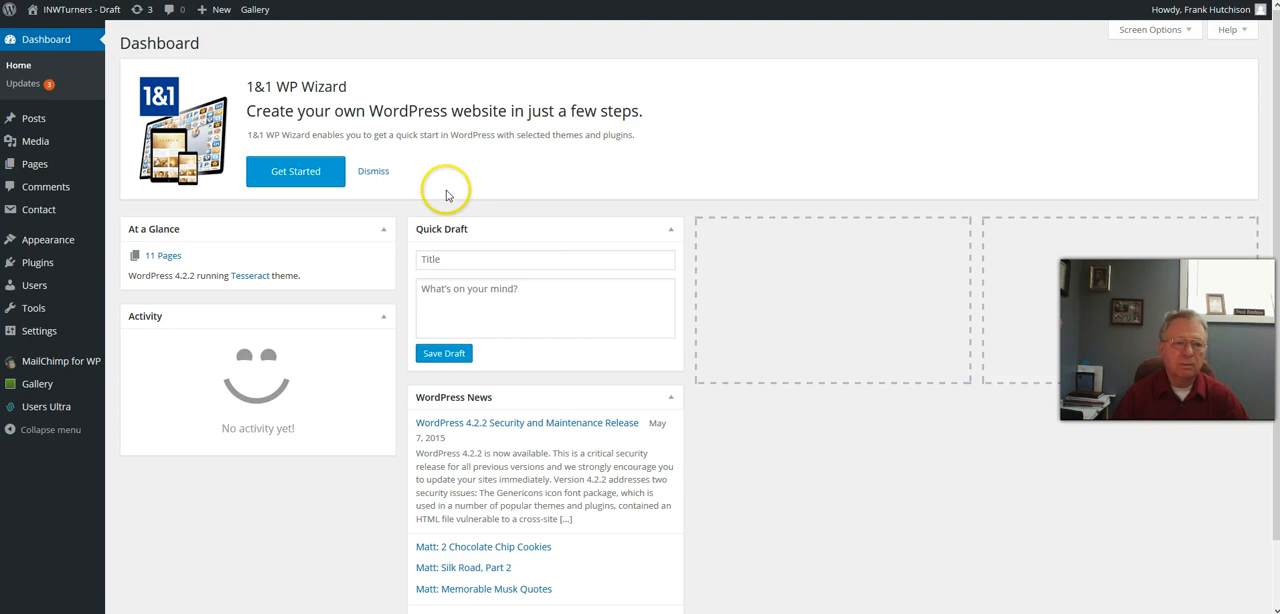
mouse_move(34, 164)
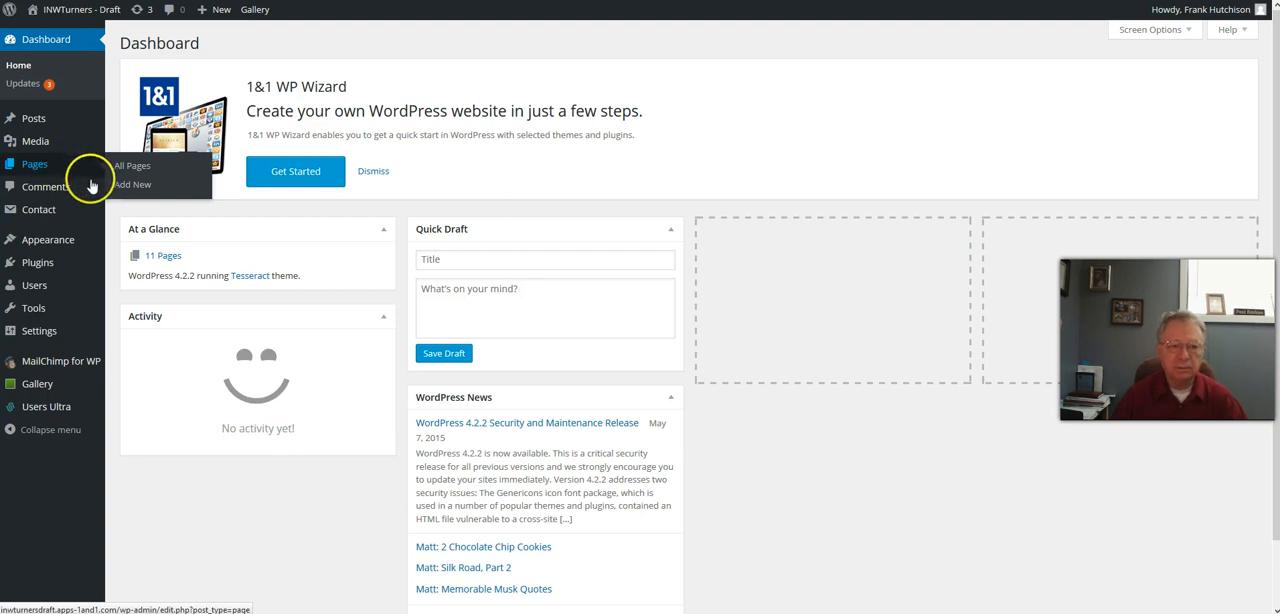
mouse_move(133, 165)
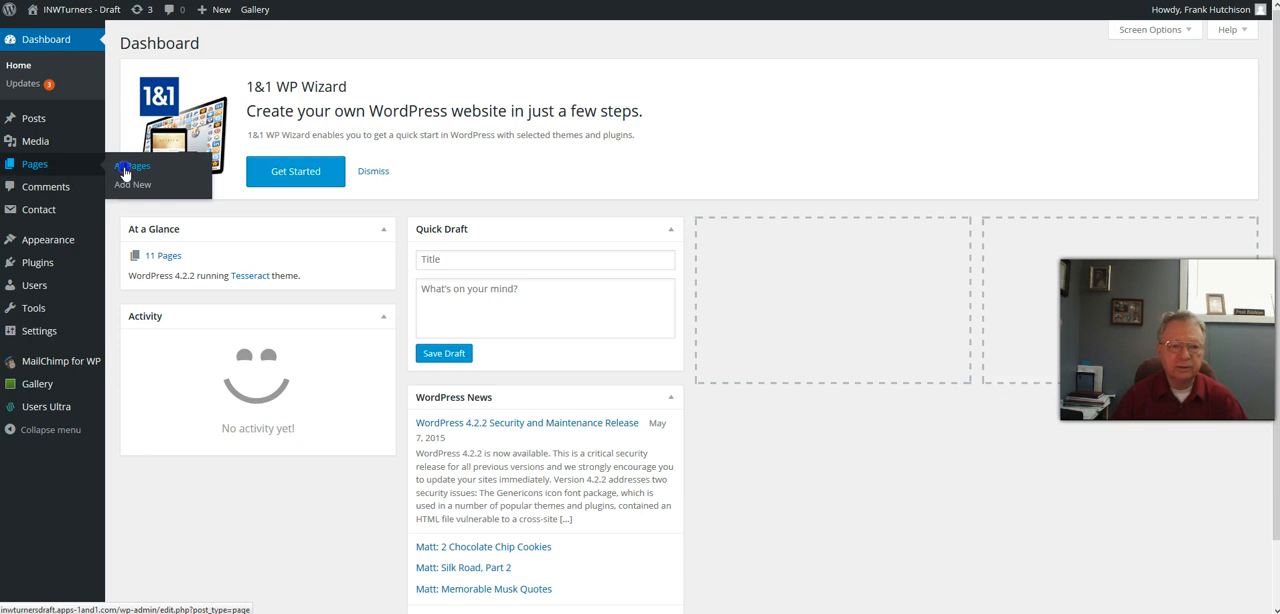
Step: Show all eleven site pages and select the Home – Front Page for editing
click(132, 166)
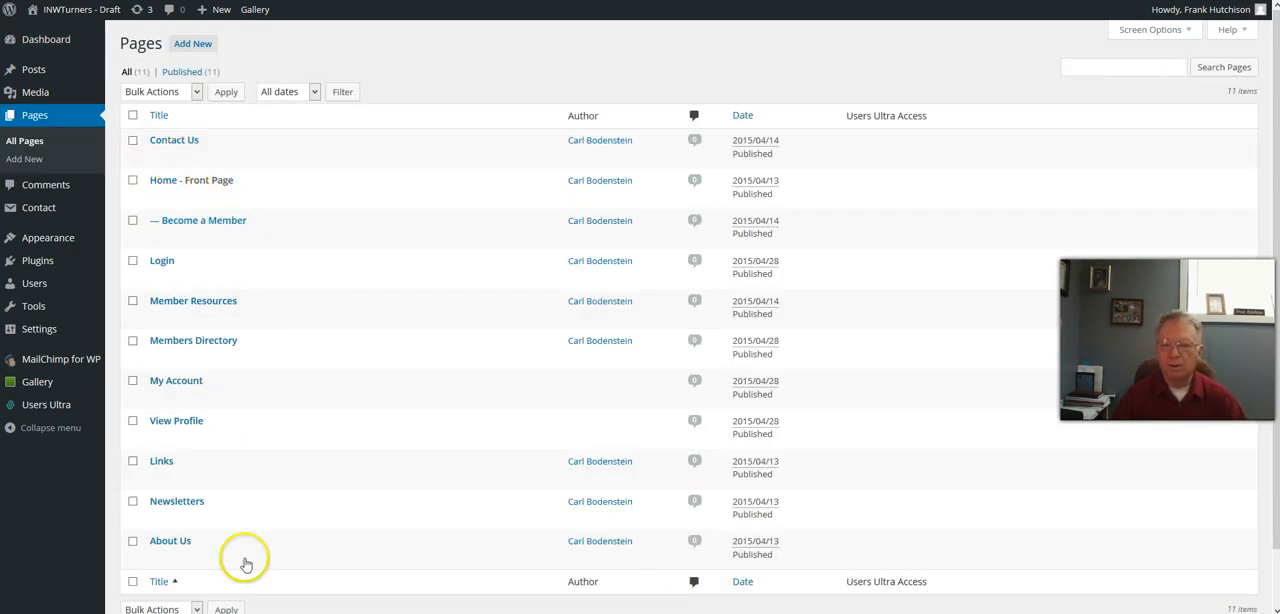
mouse_move(265, 177)
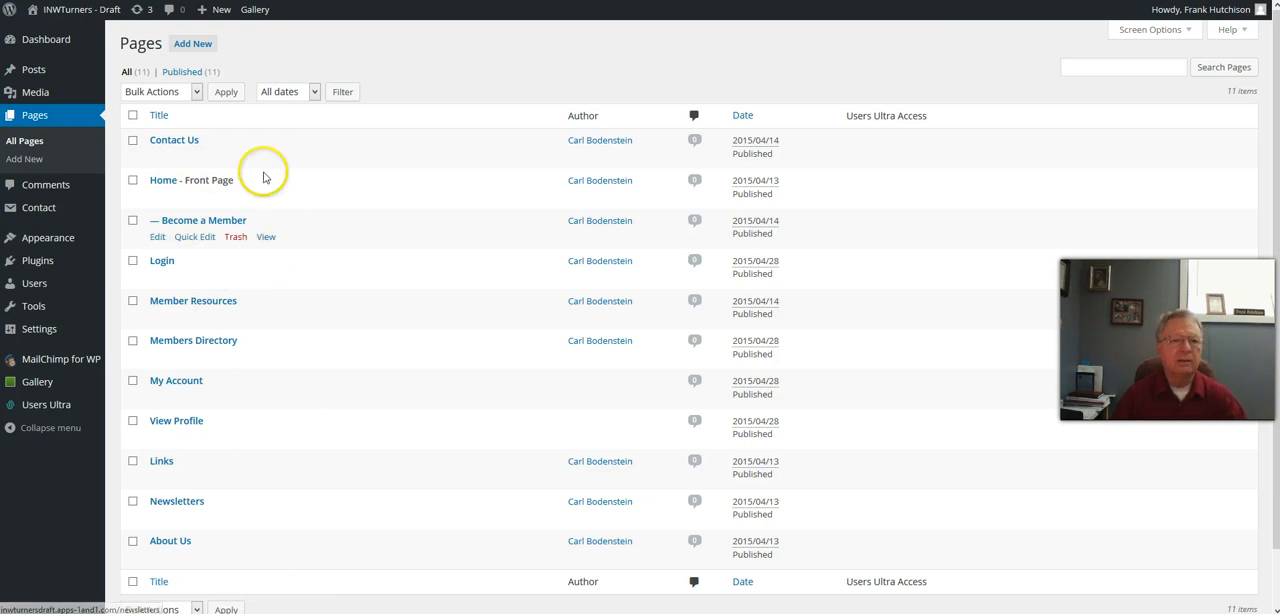
mouse_move(208, 180)
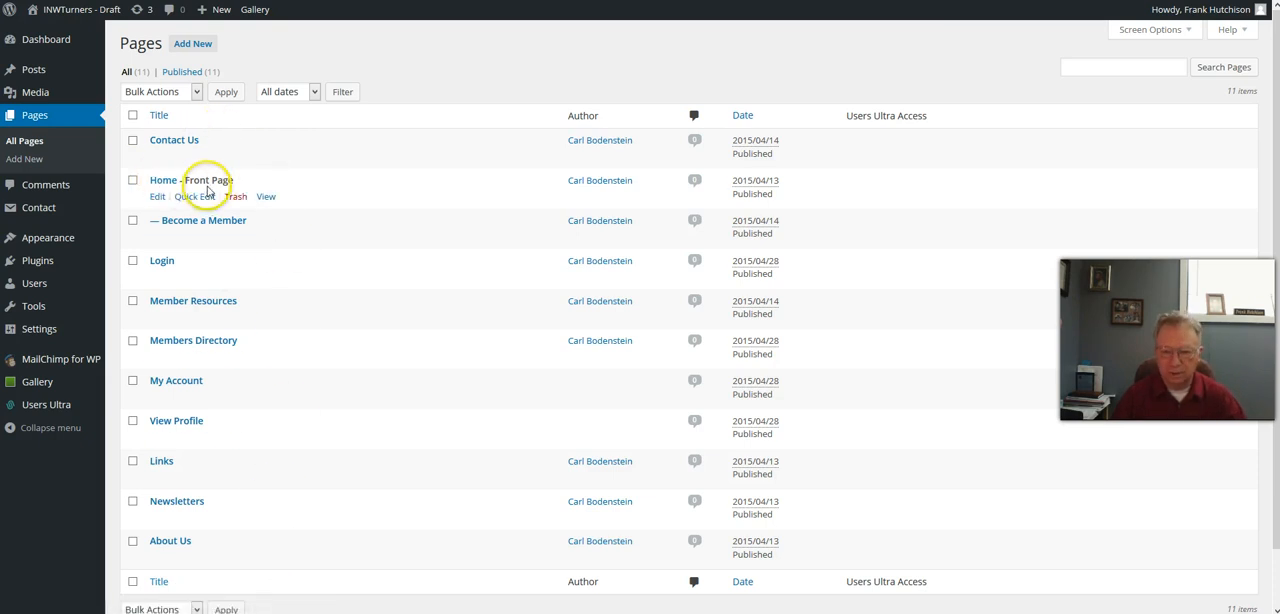
mouse_move(189, 236)
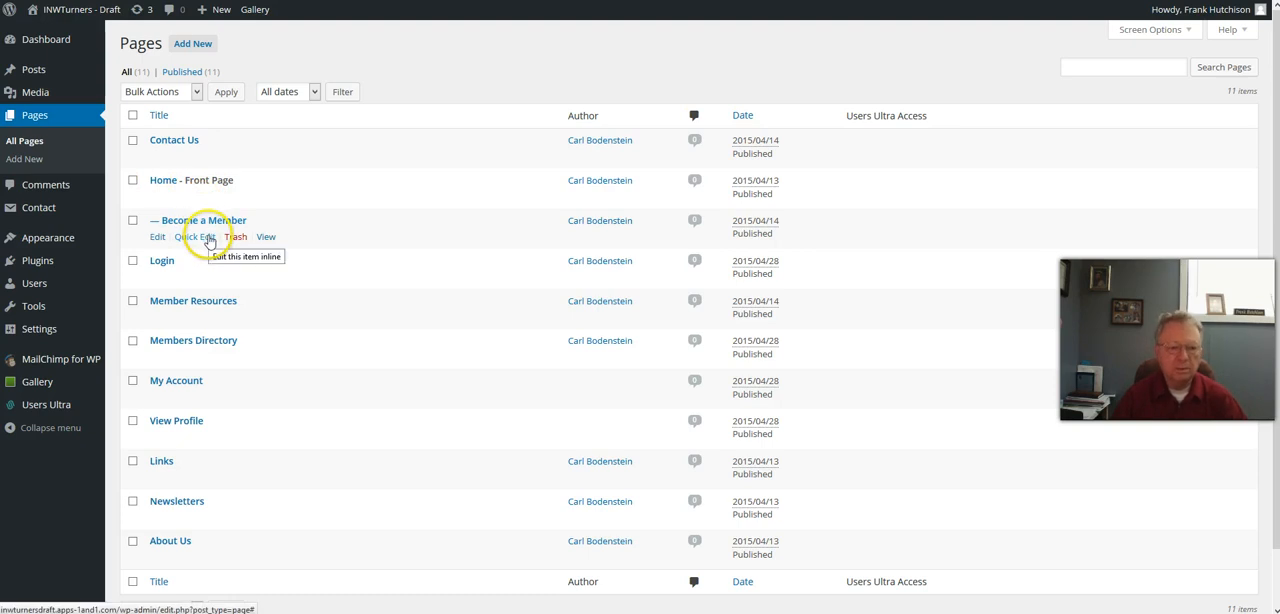
mouse_move(244, 340)
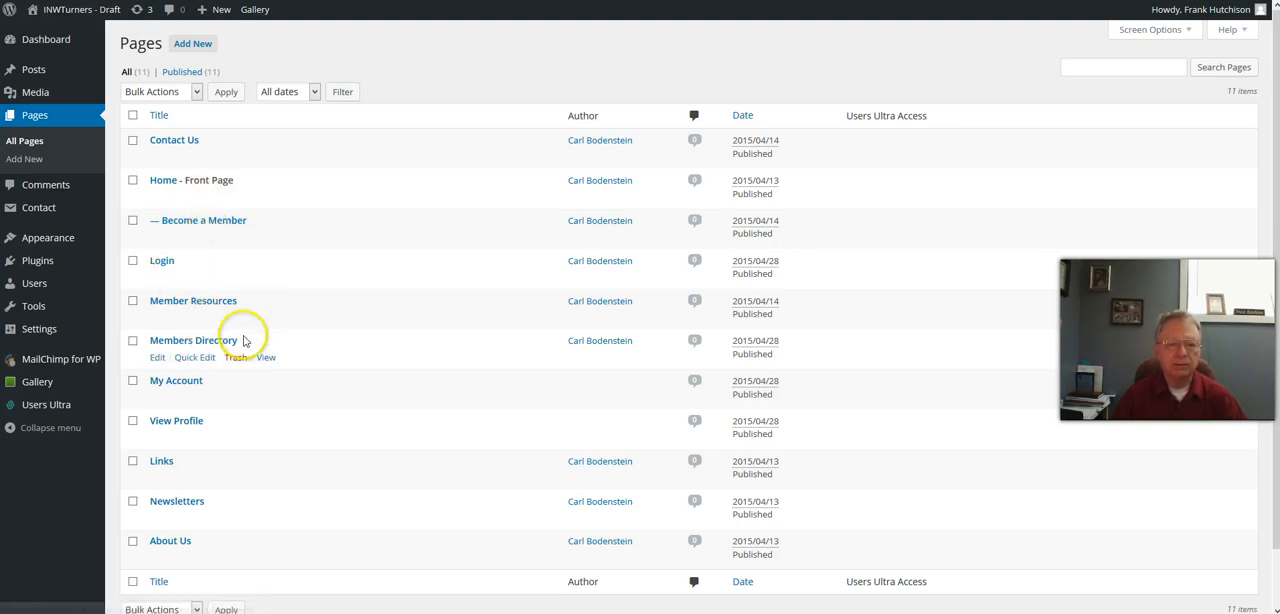
mouse_move(217, 496)
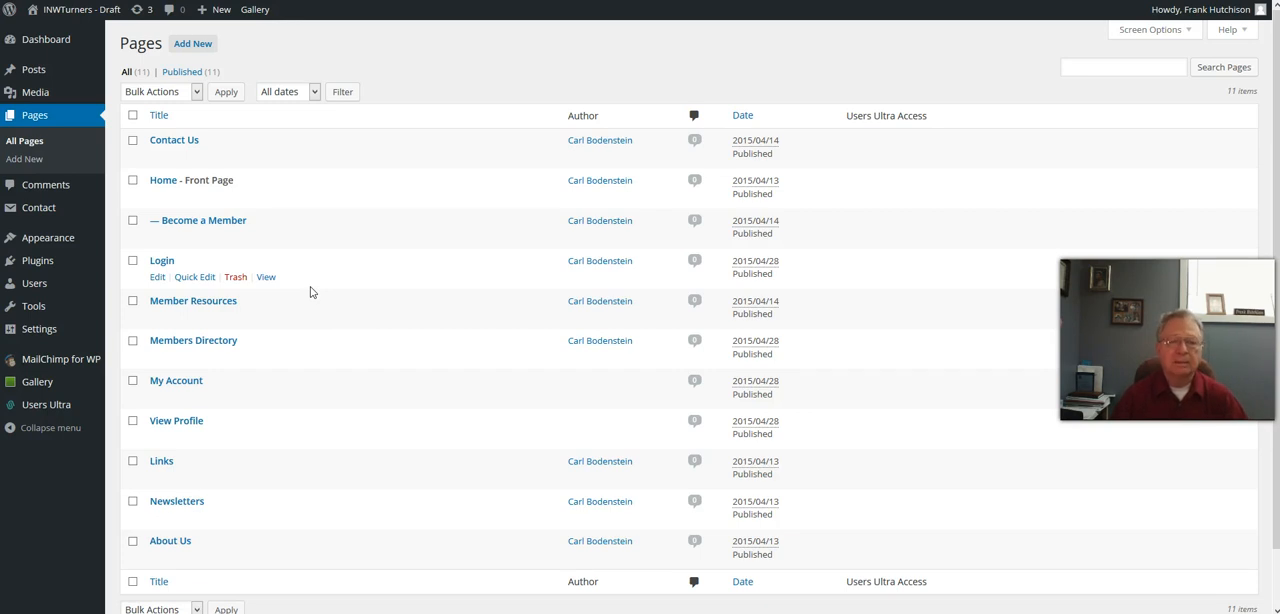
mouse_move(175, 228)
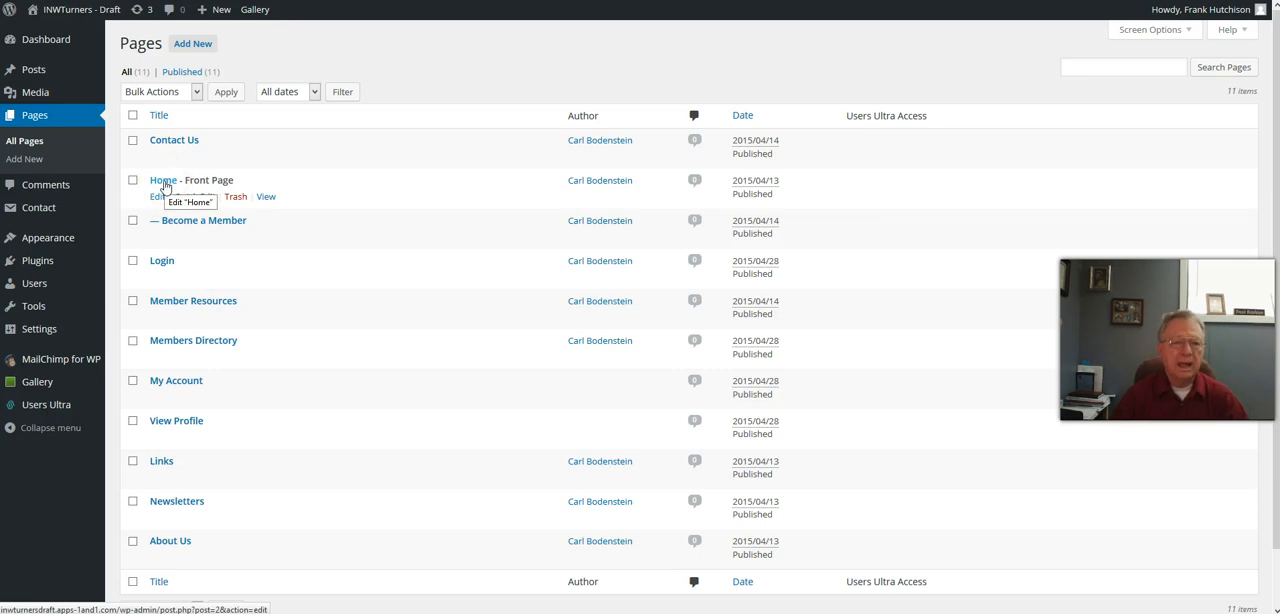
mouse_move(180, 196)
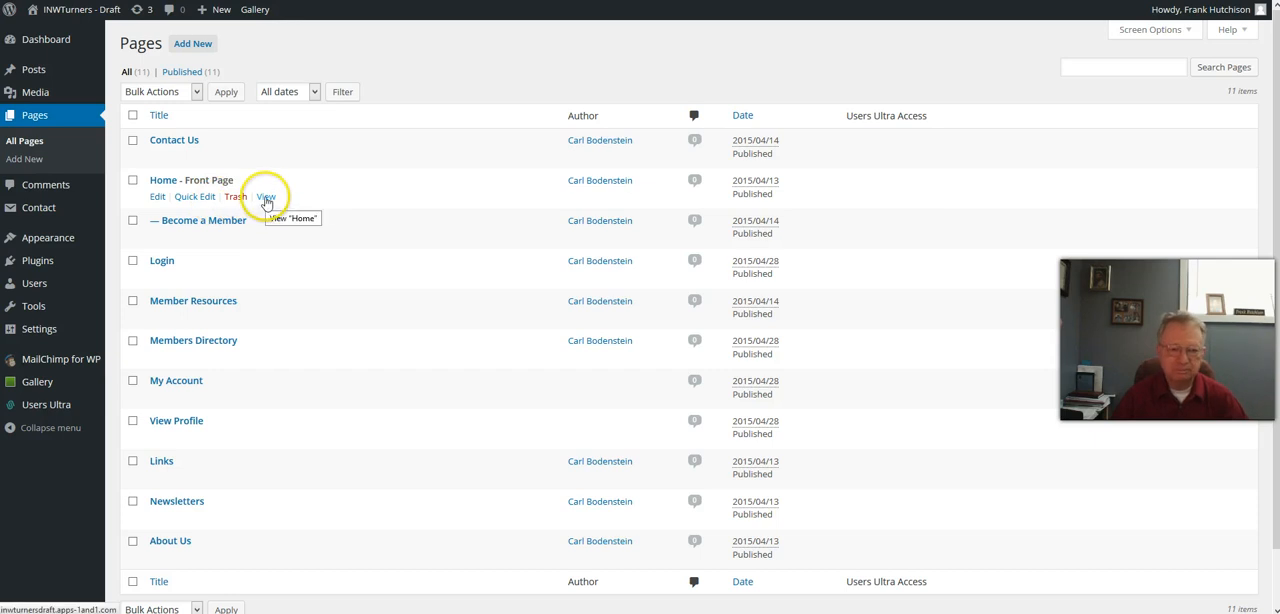
mouse_move(199, 196)
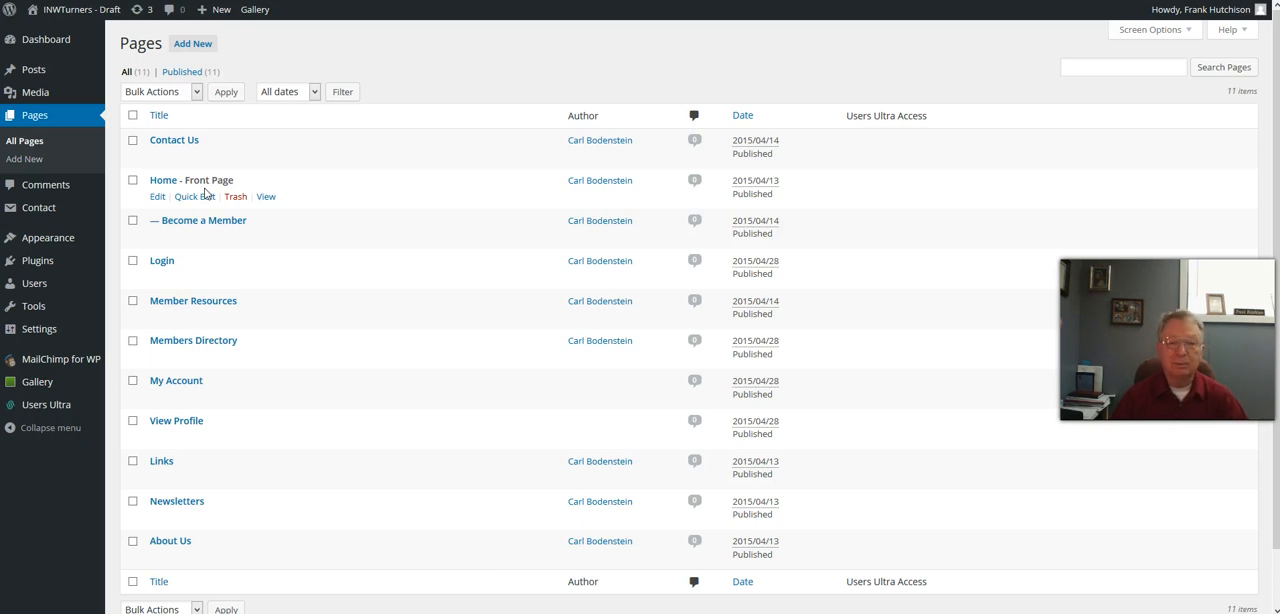
mouse_move(148, 197)
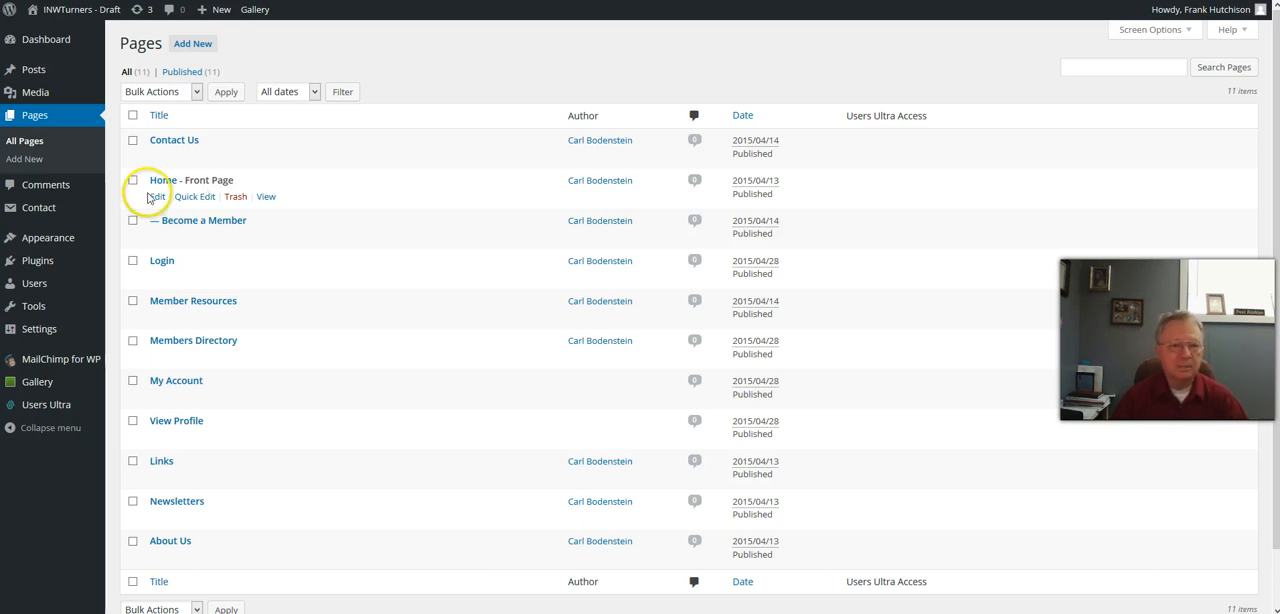
click(157, 196)
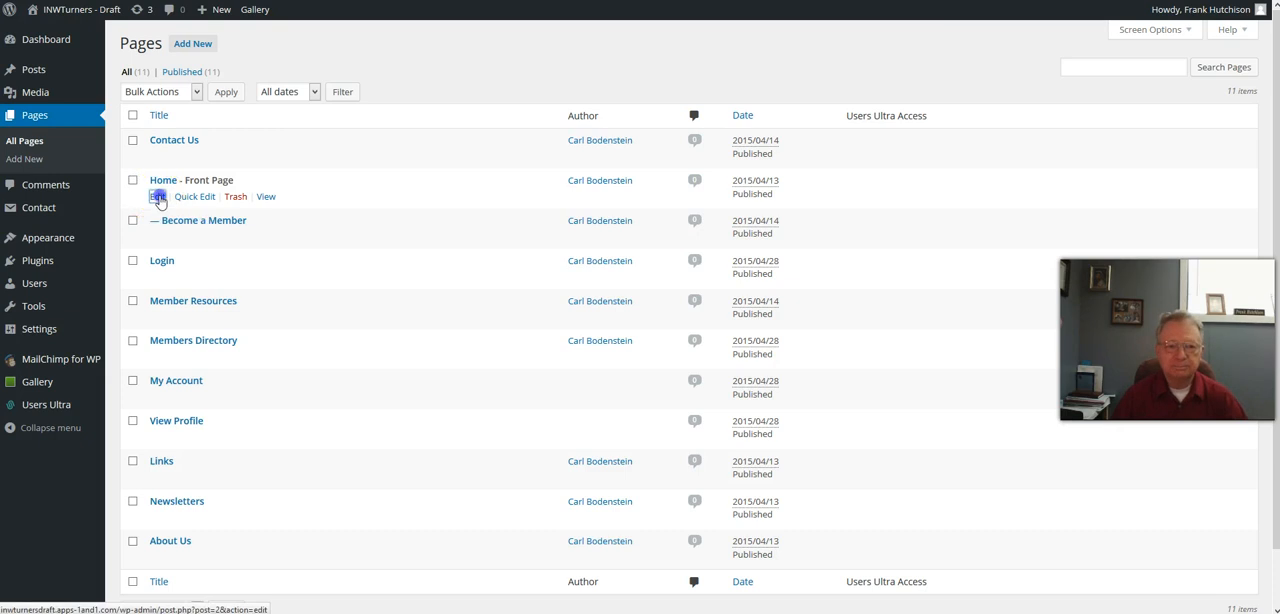
Step: Open the Home front page in the page builder, showing its three widget rows
click(158, 196)
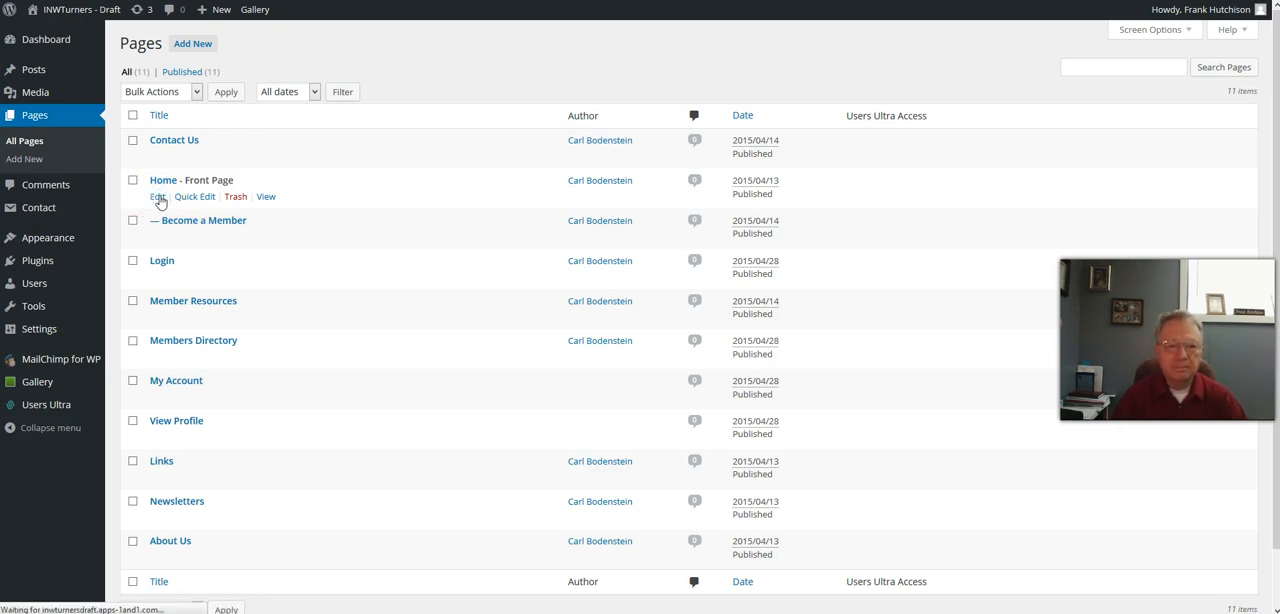
click(158, 196)
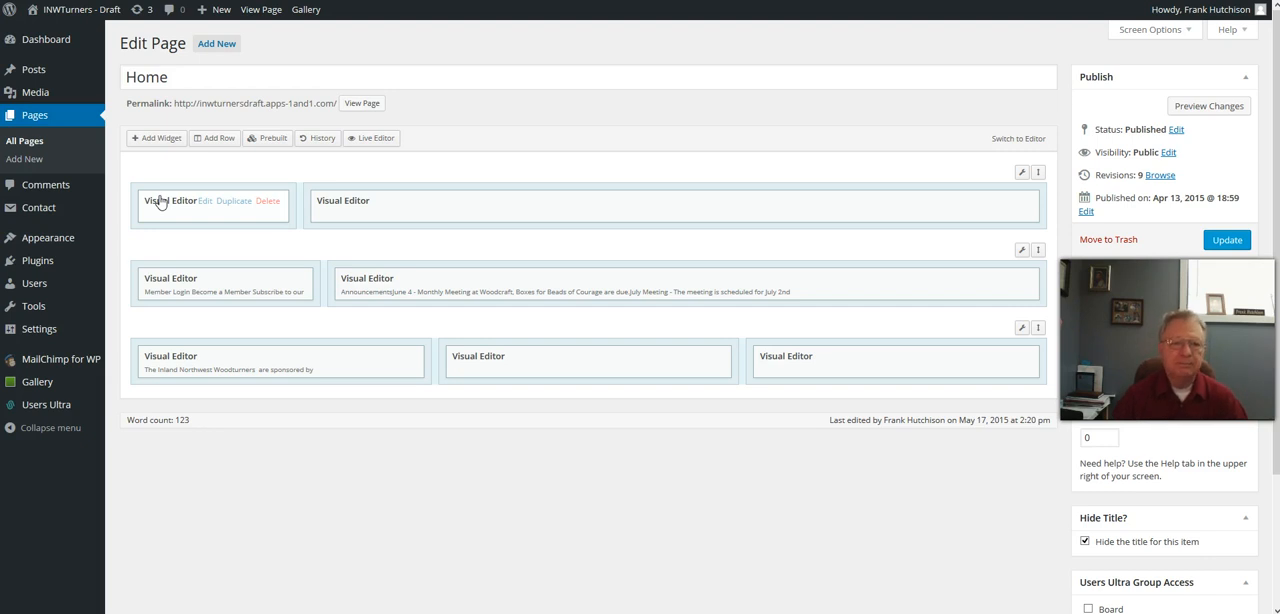
mouse_move(445, 168)
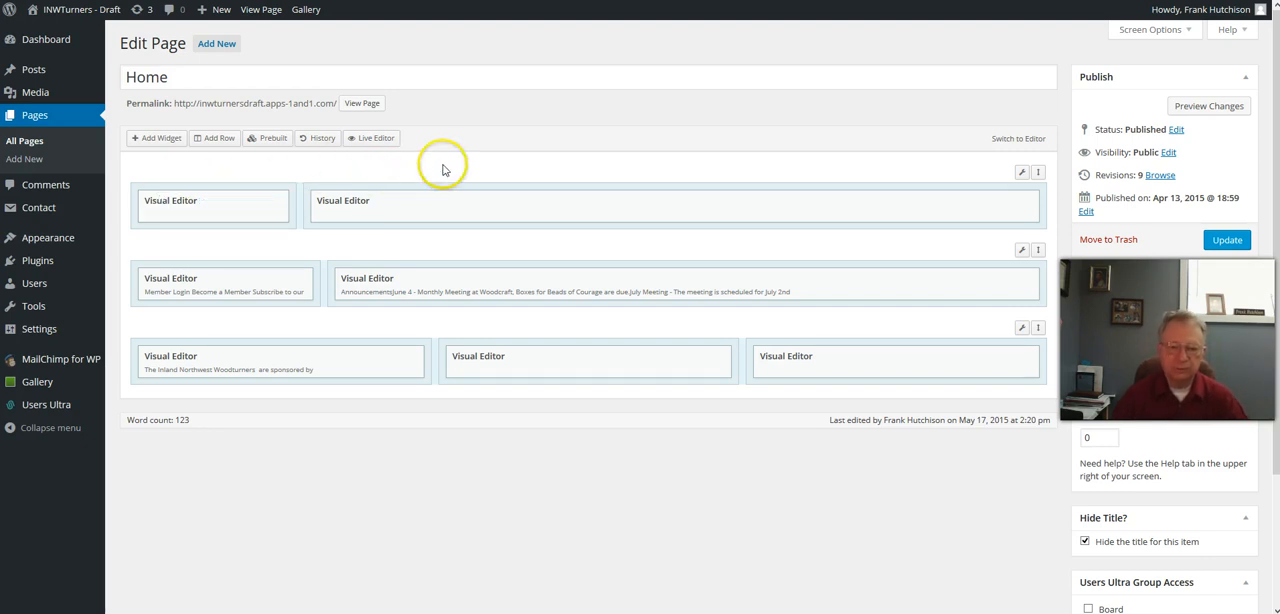
mouse_move(488, 173)
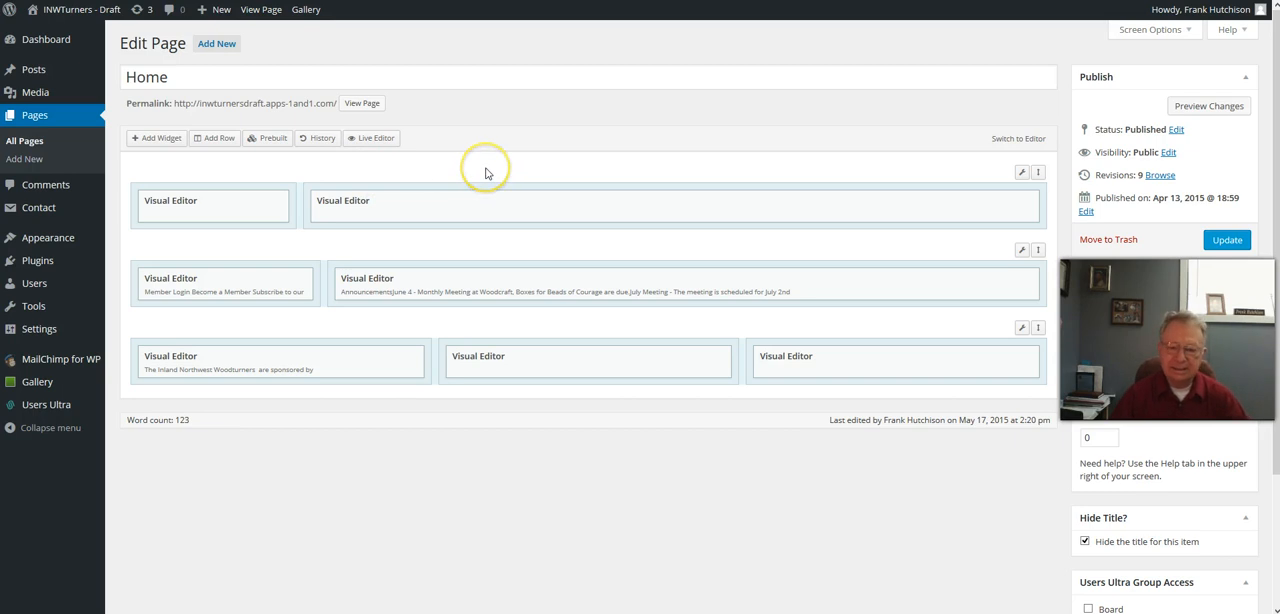
mouse_move(451, 123)
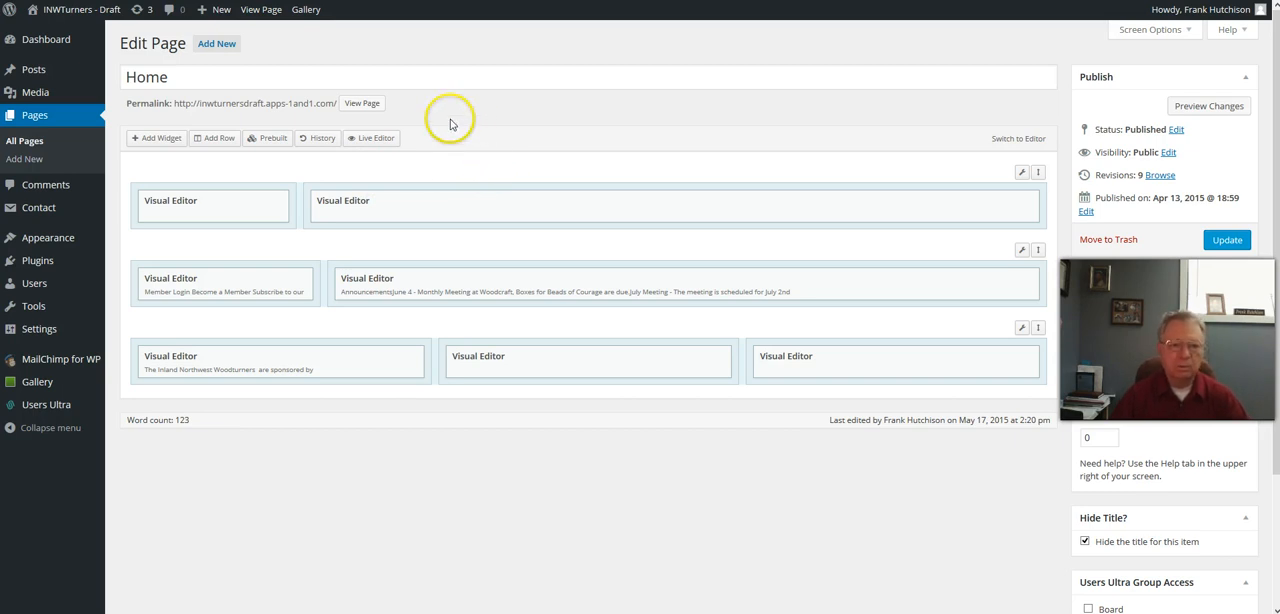
mouse_move(203, 233)
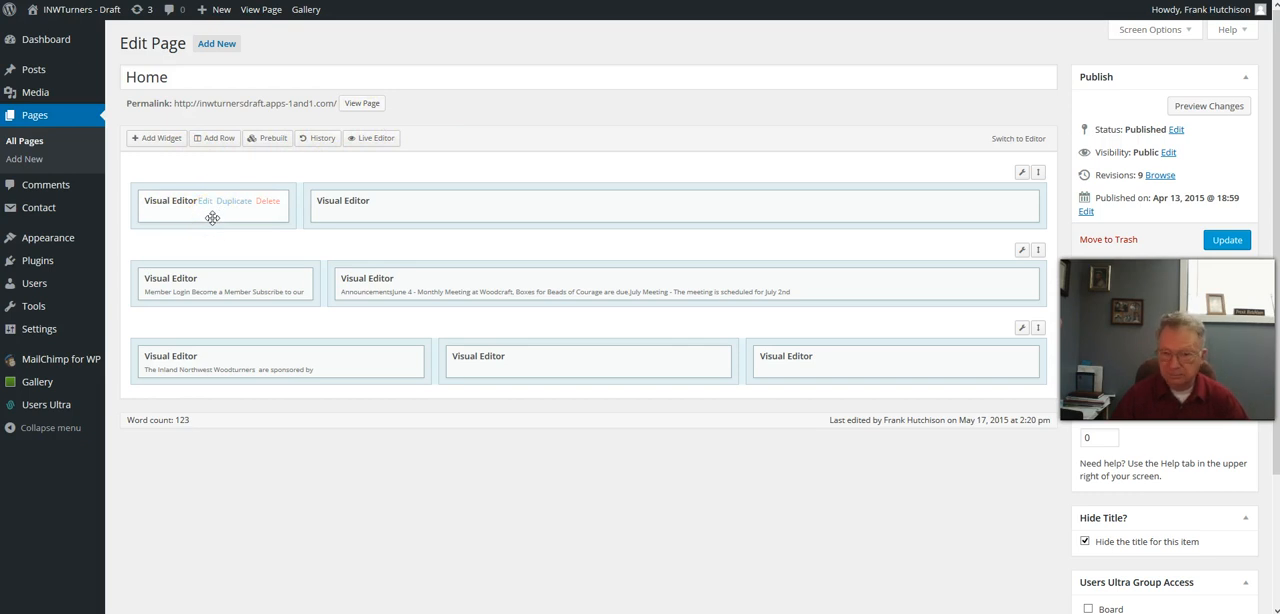
mouse_move(511, 247)
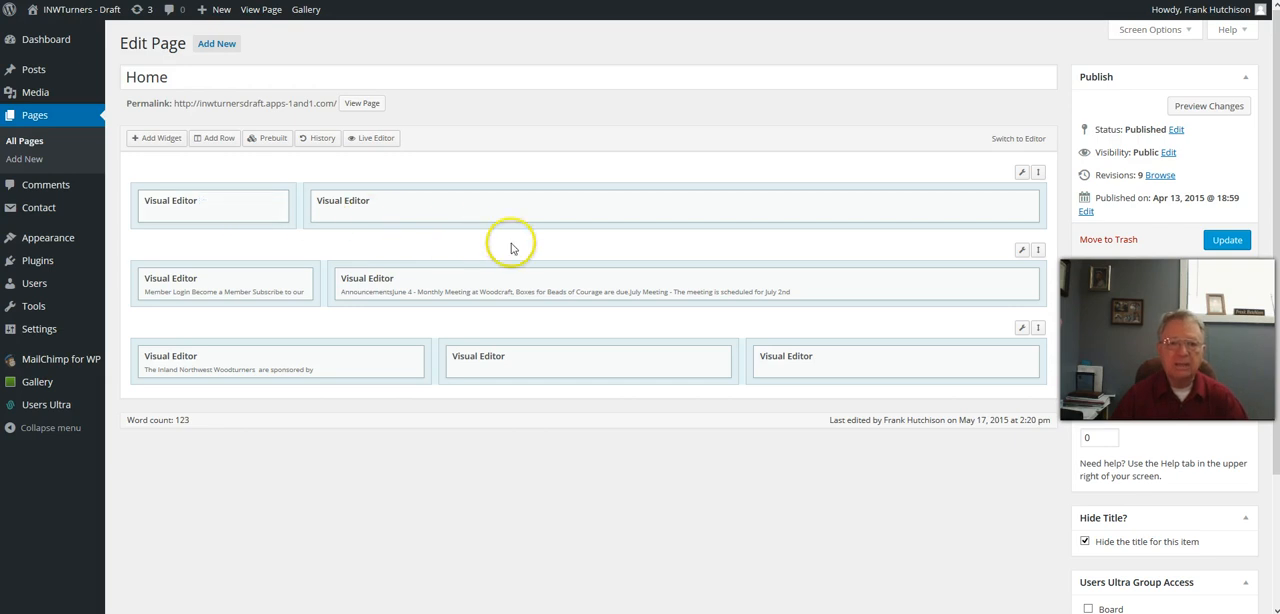
mouse_move(613, 229)
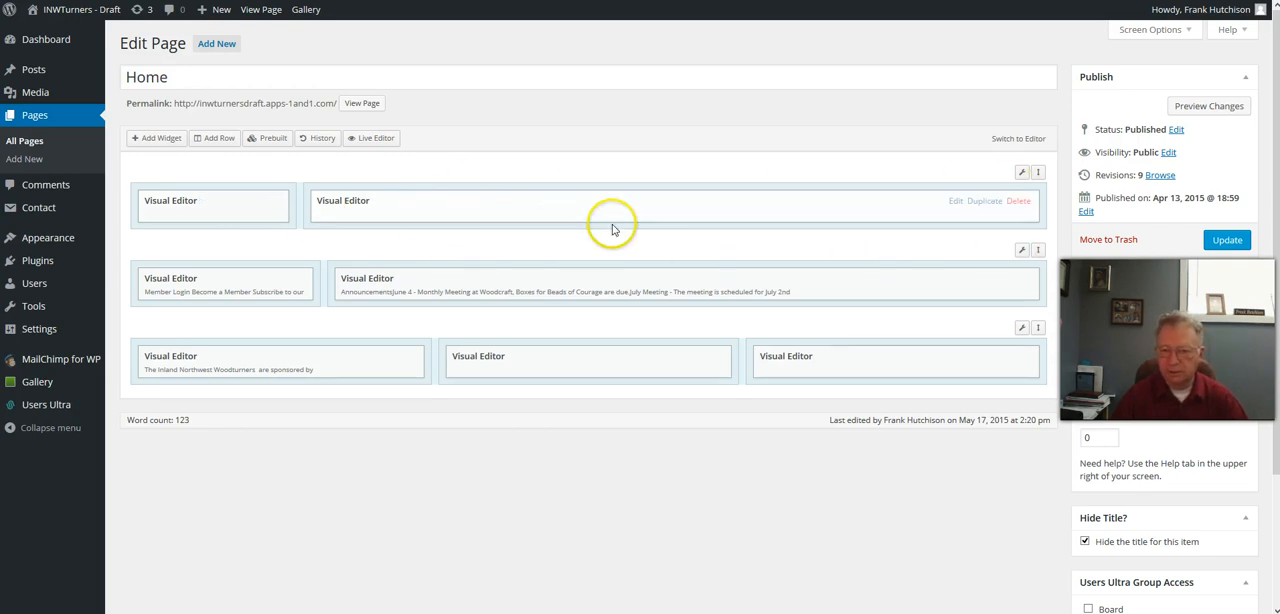
mouse_move(732, 213)
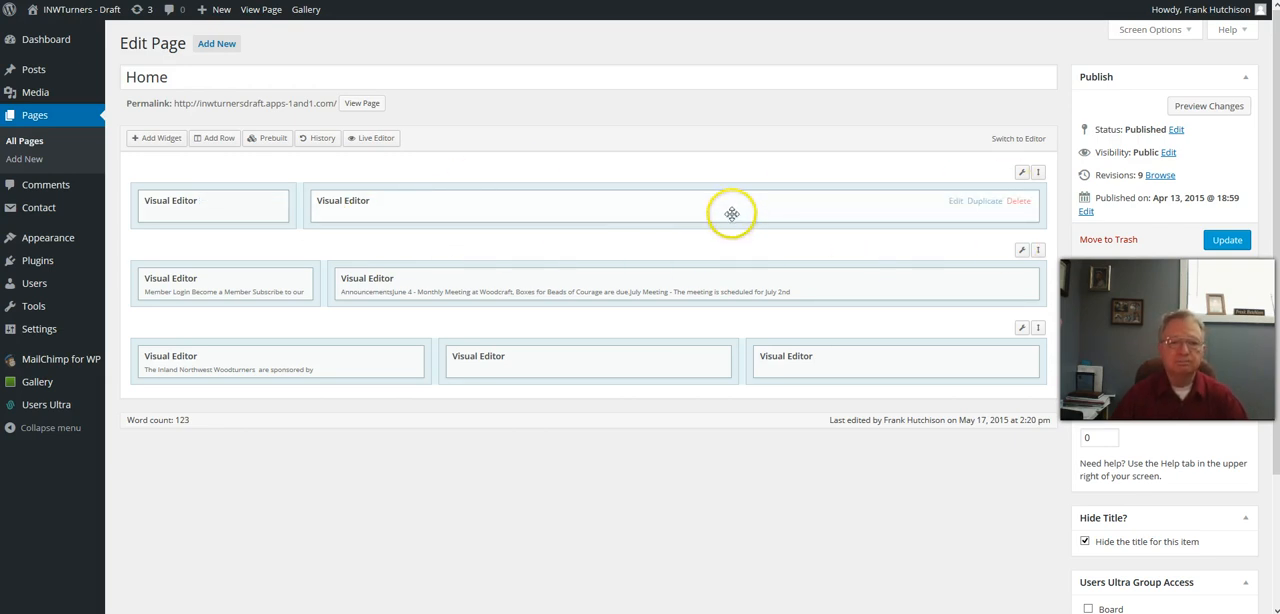
mouse_move(248, 291)
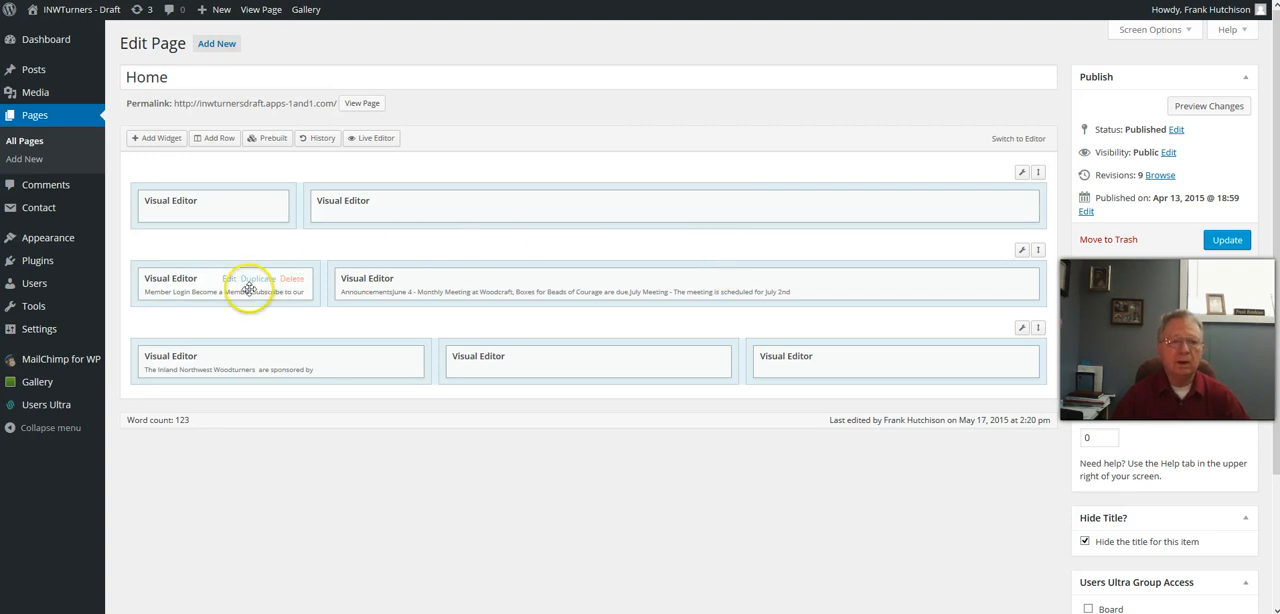
mouse_move(235, 291)
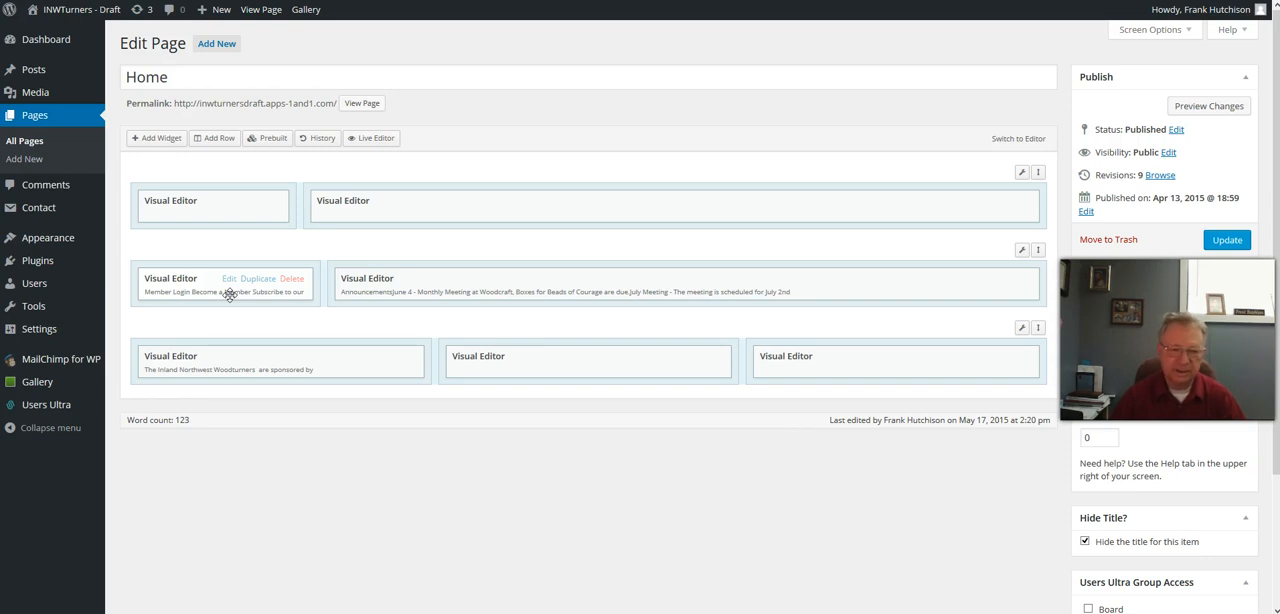
mouse_move(398, 318)
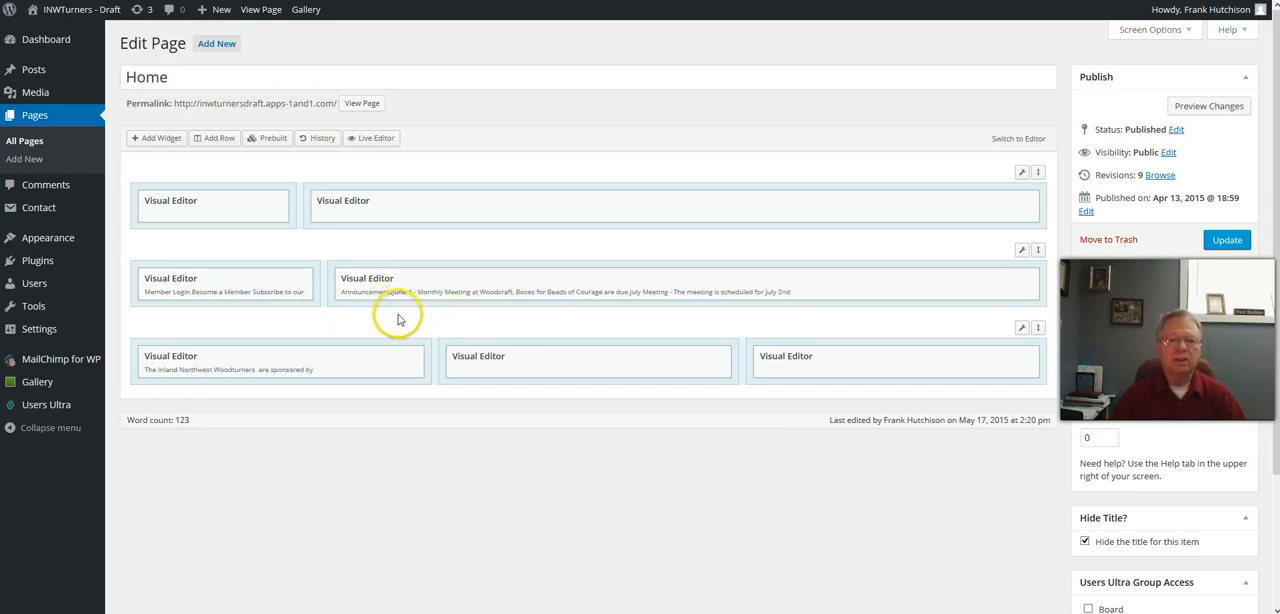
mouse_move(375, 283)
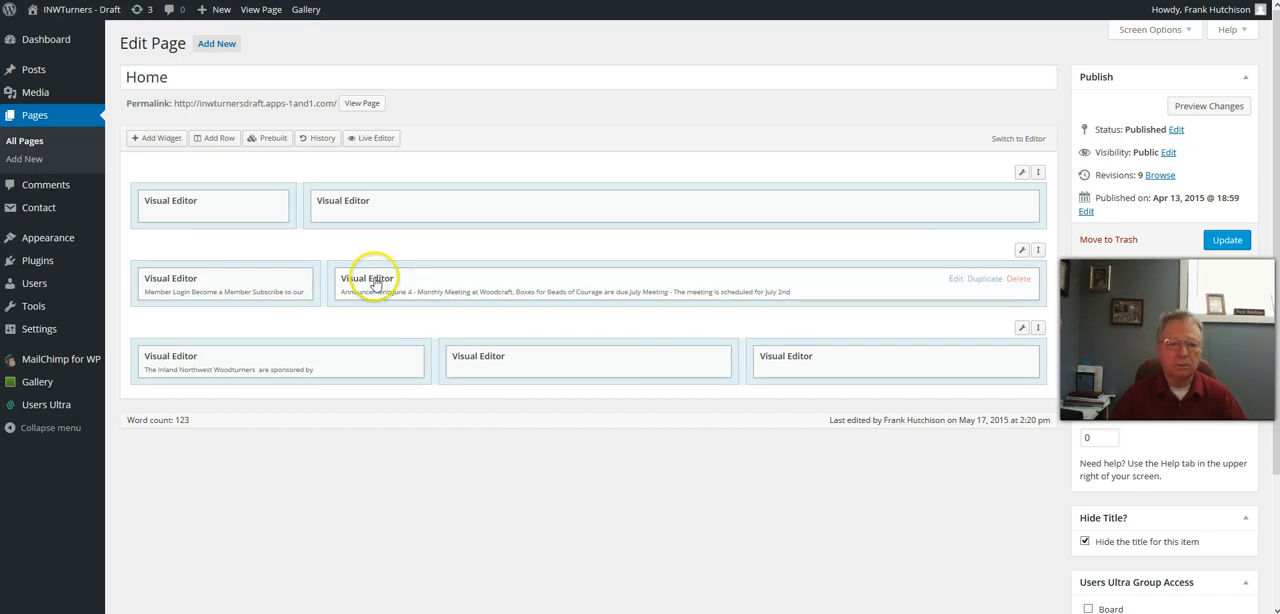
mouse_move(510, 283)
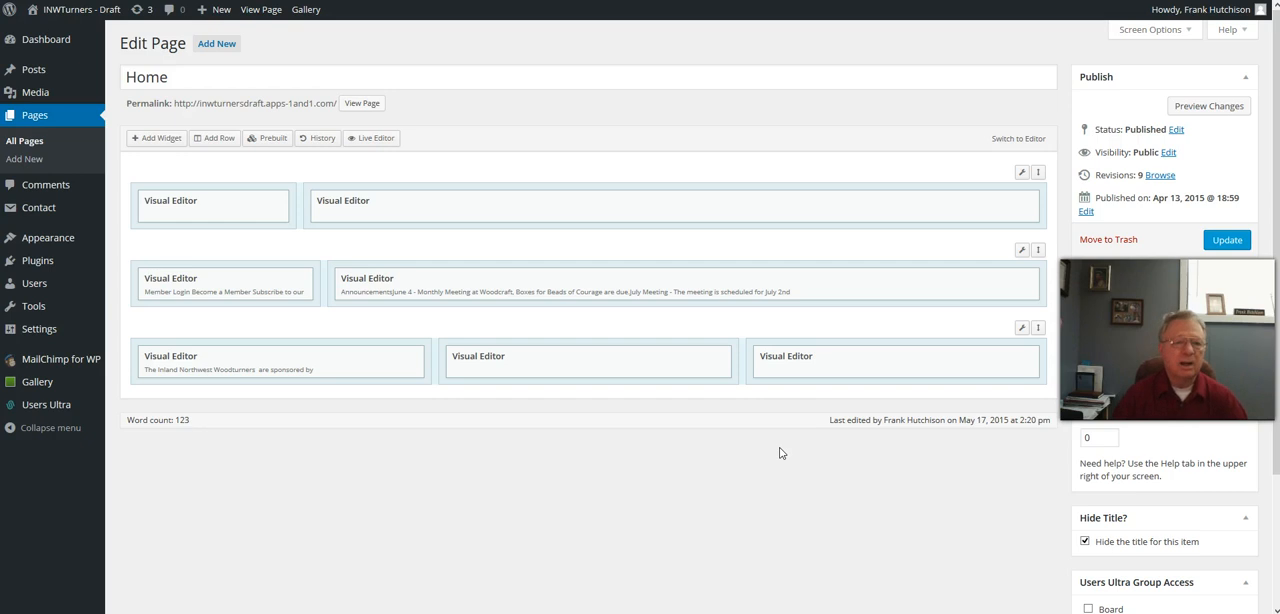
mouse_move(170, 371)
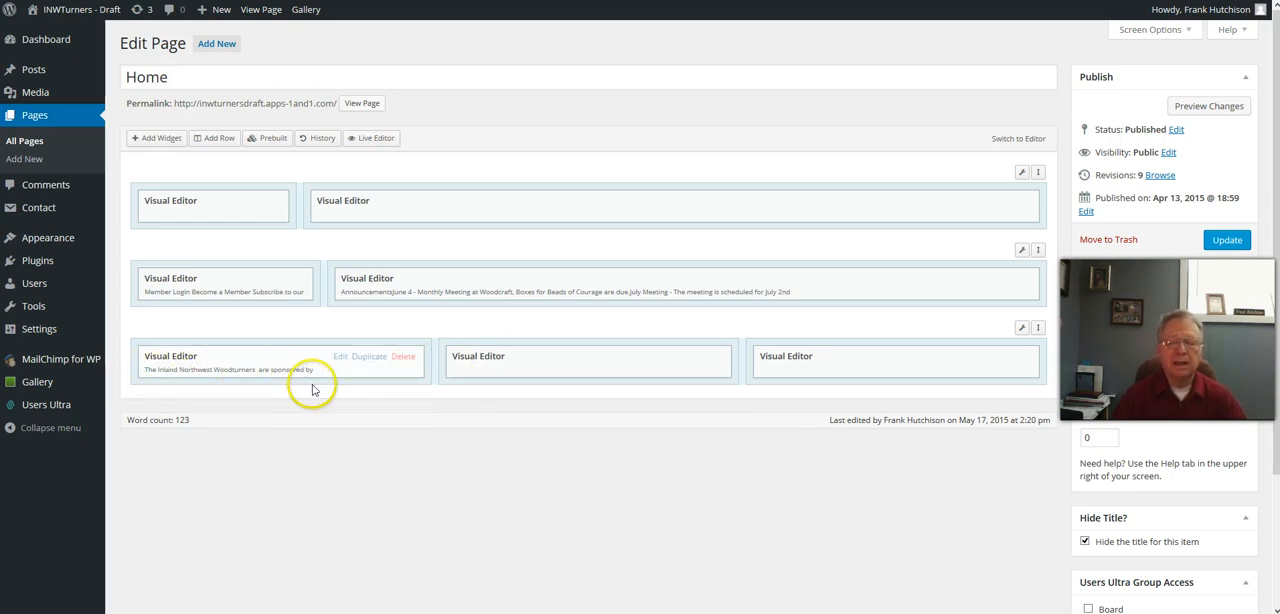
mouse_move(900, 362)
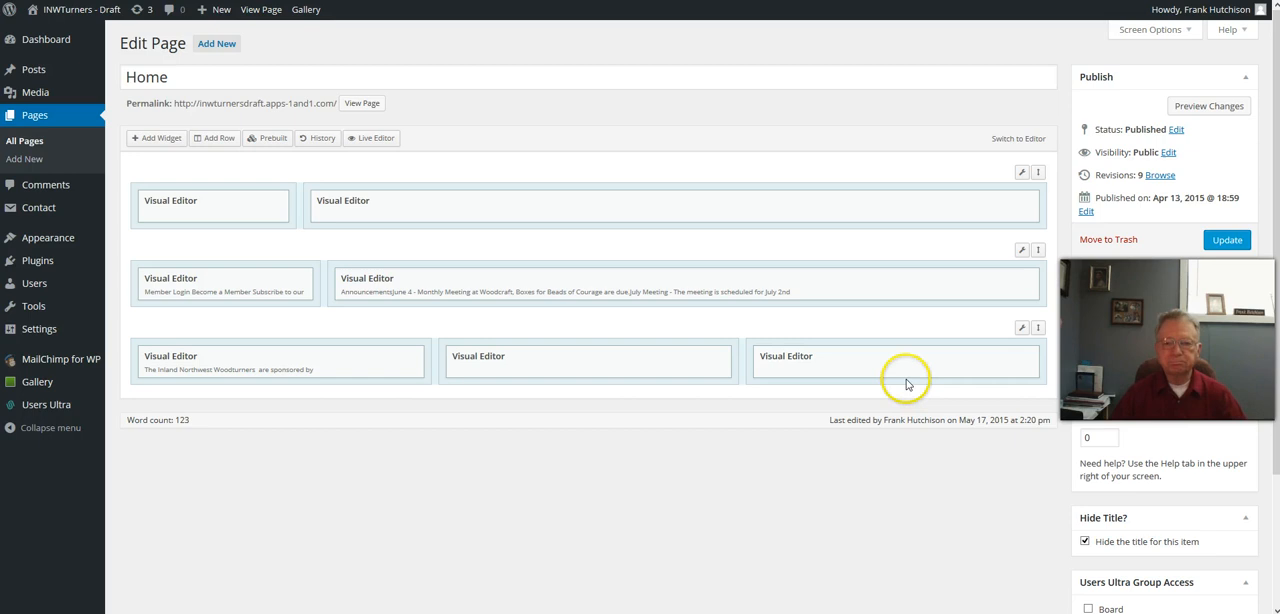
mouse_move(894, 363)
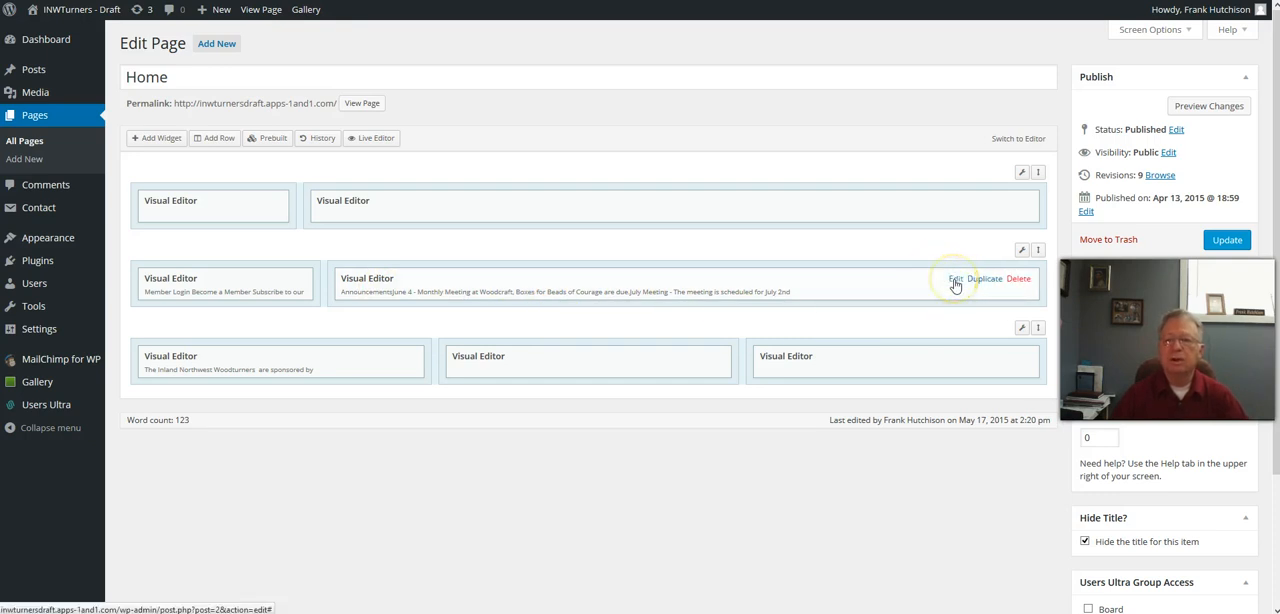
mouse_move(370, 305)
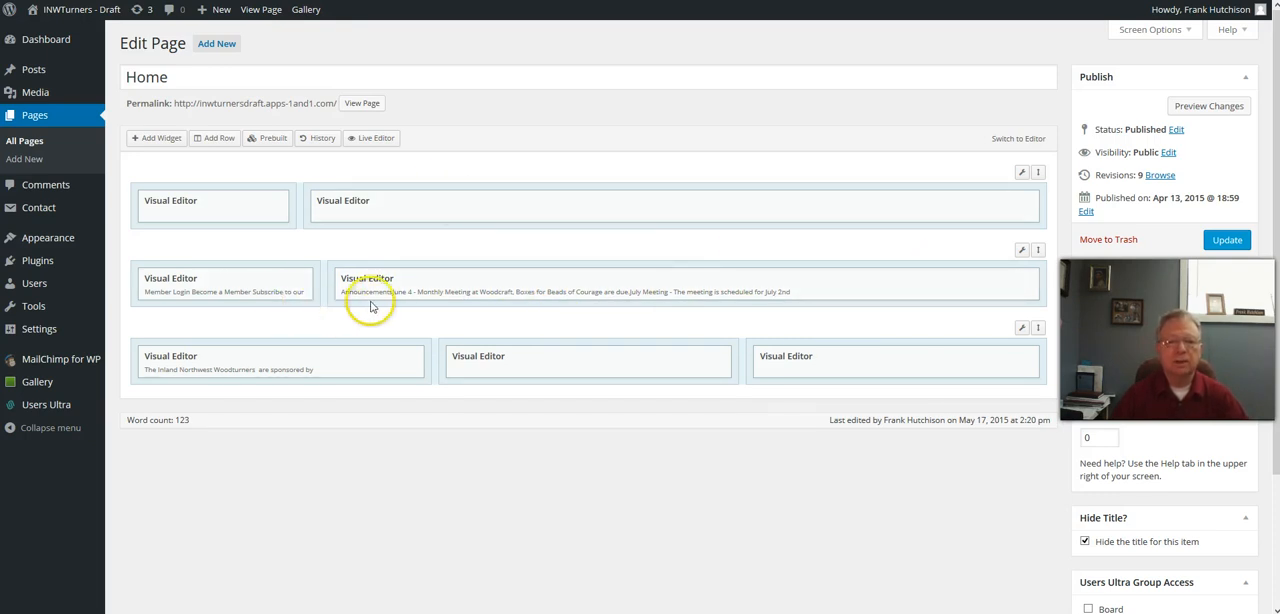
mouse_move(960, 278)
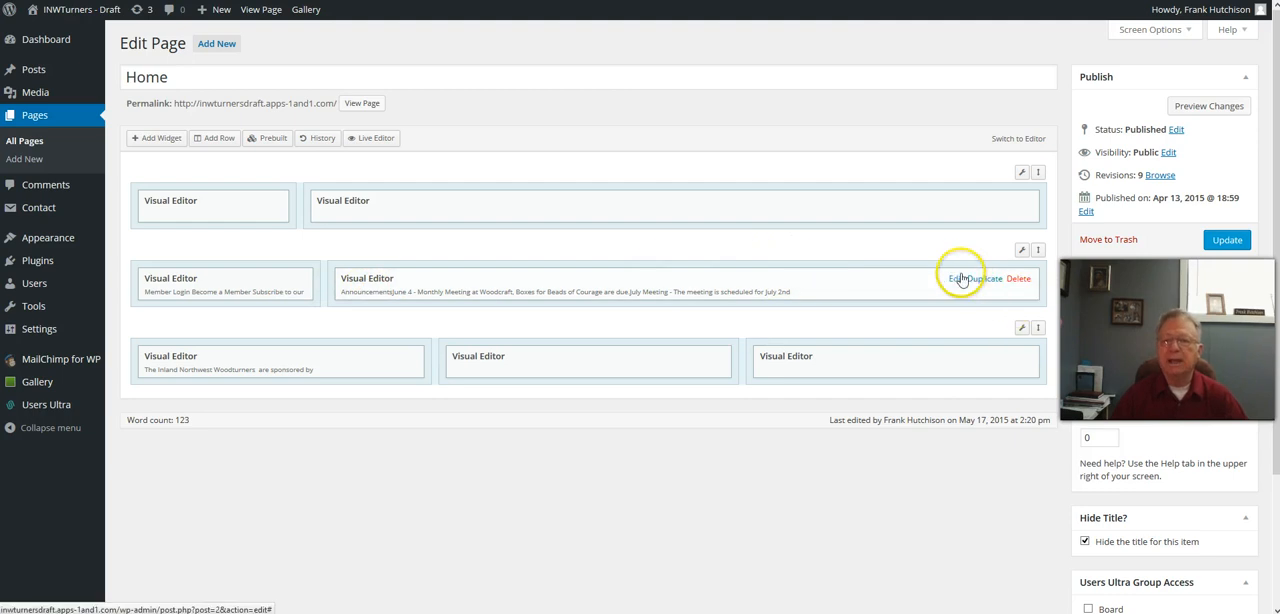
Step: Open the Announcements Visual Editor widget listing the June, July and August meetings
click(952, 278)
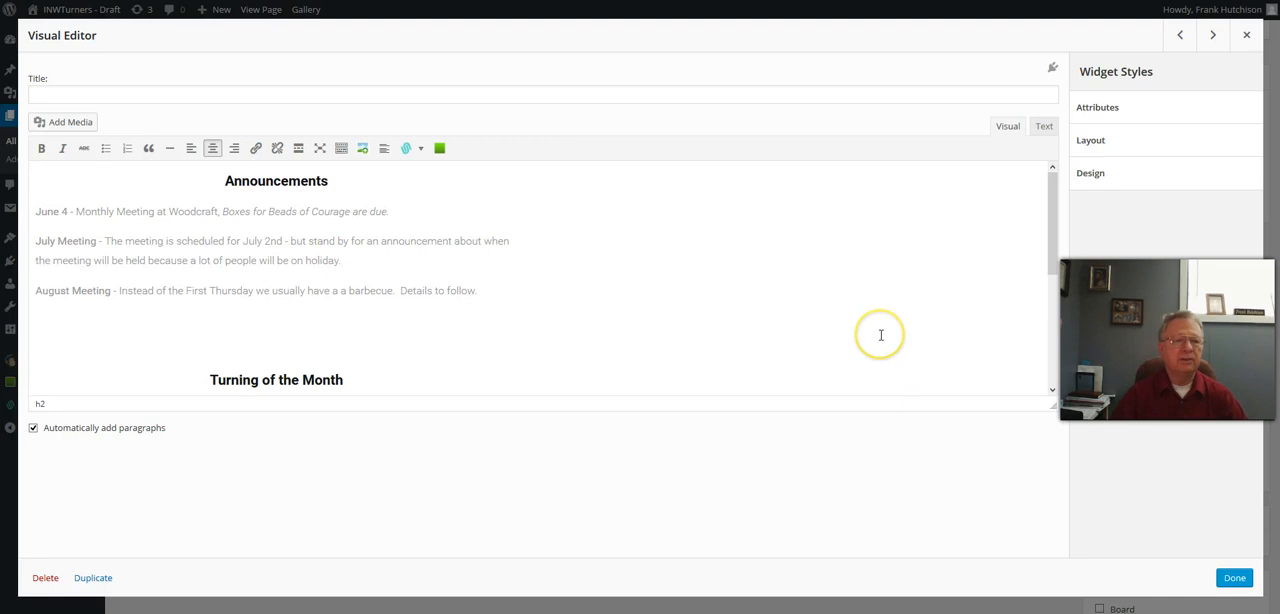
mouse_move(404, 359)
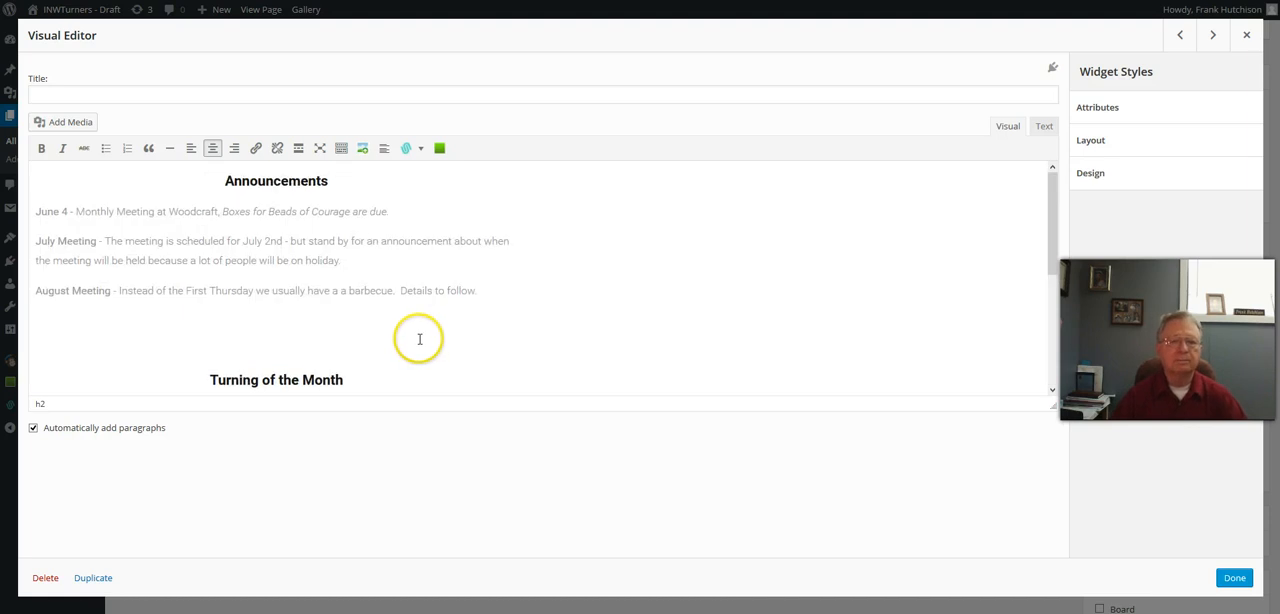
mouse_move(316, 177)
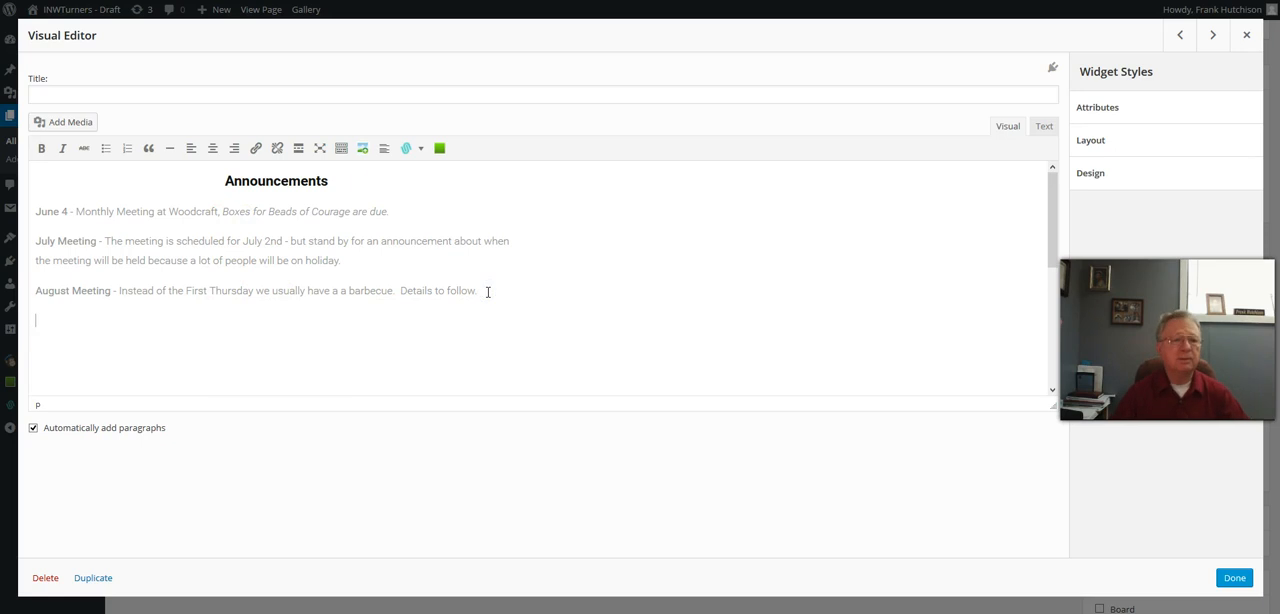
Step: Type 'September Meeting: The first meeting of the Fall will be interesting.' below August
text(S)
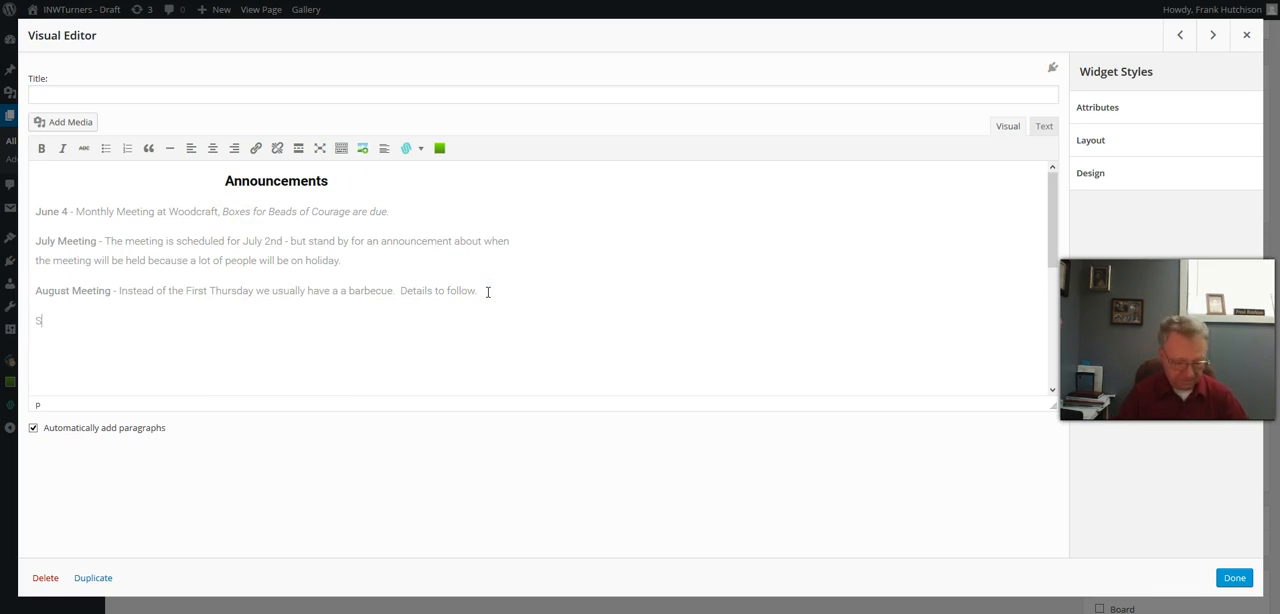
text(eptember)
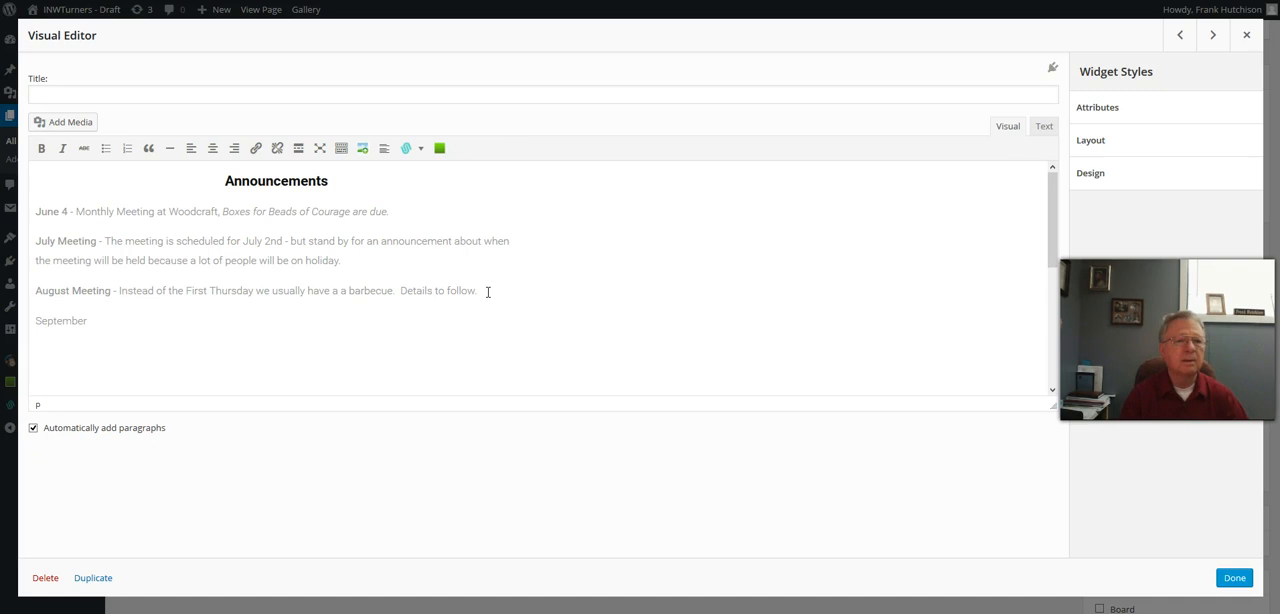
text(Meeting - the first)
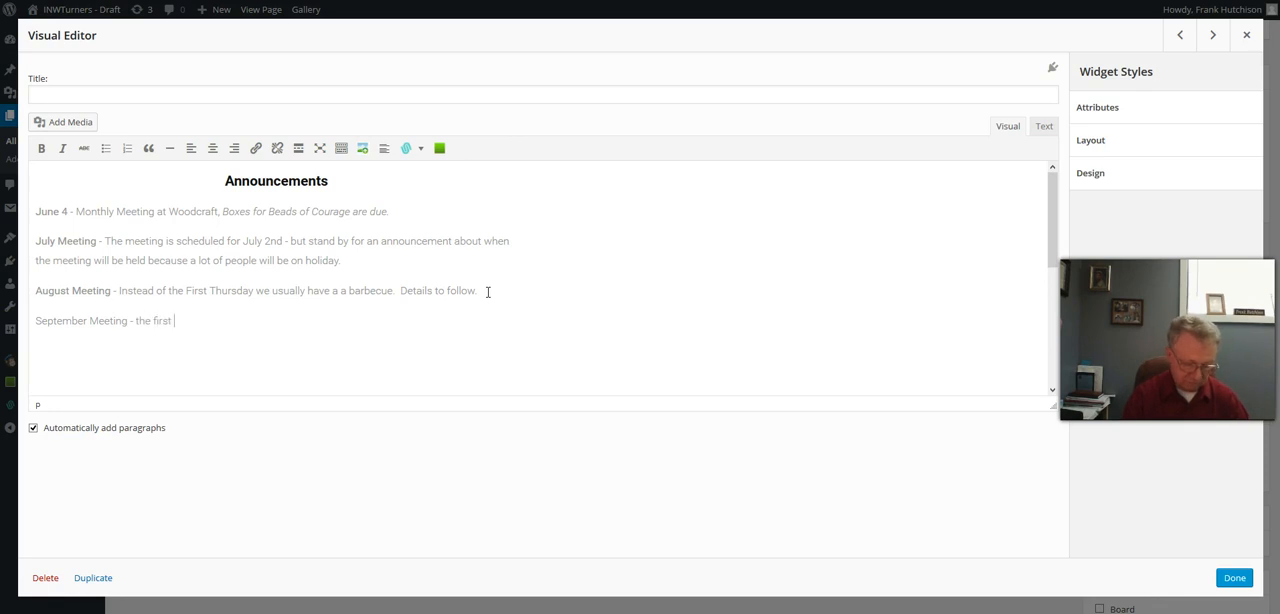
text(meeting of the)
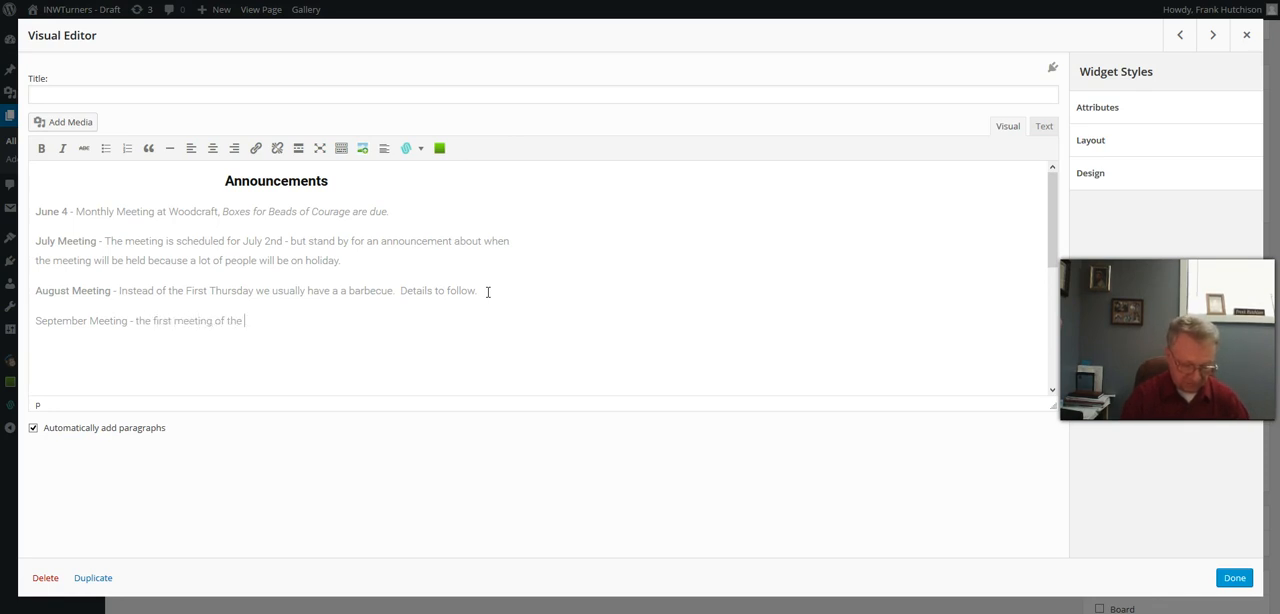
text(f)
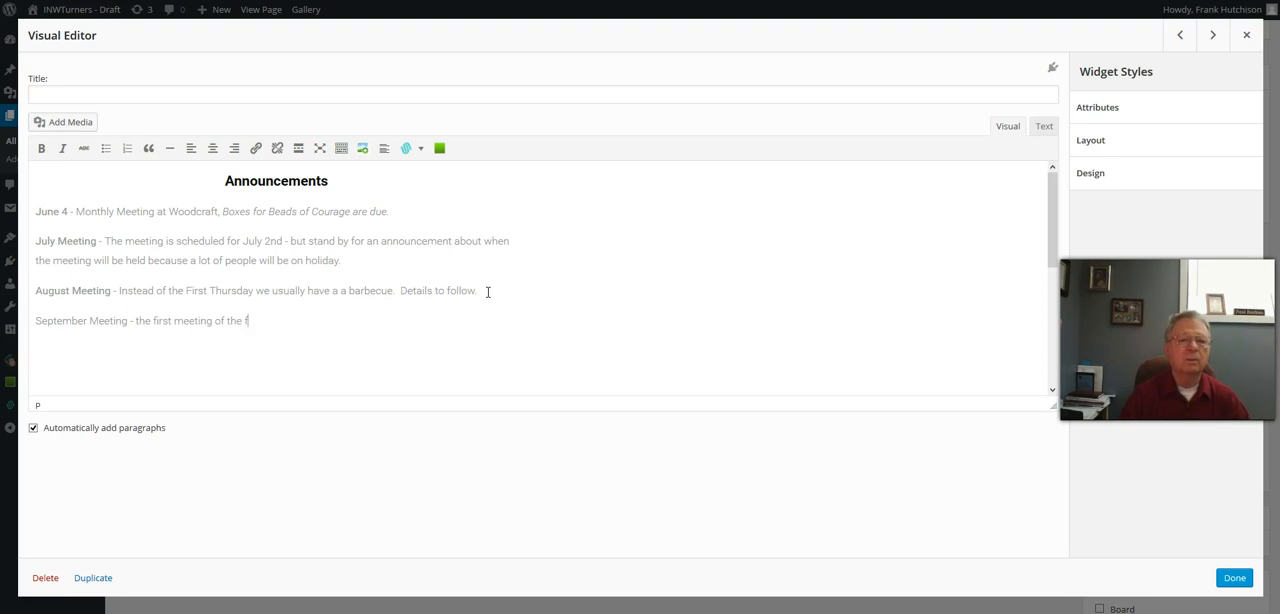
text(Fall)
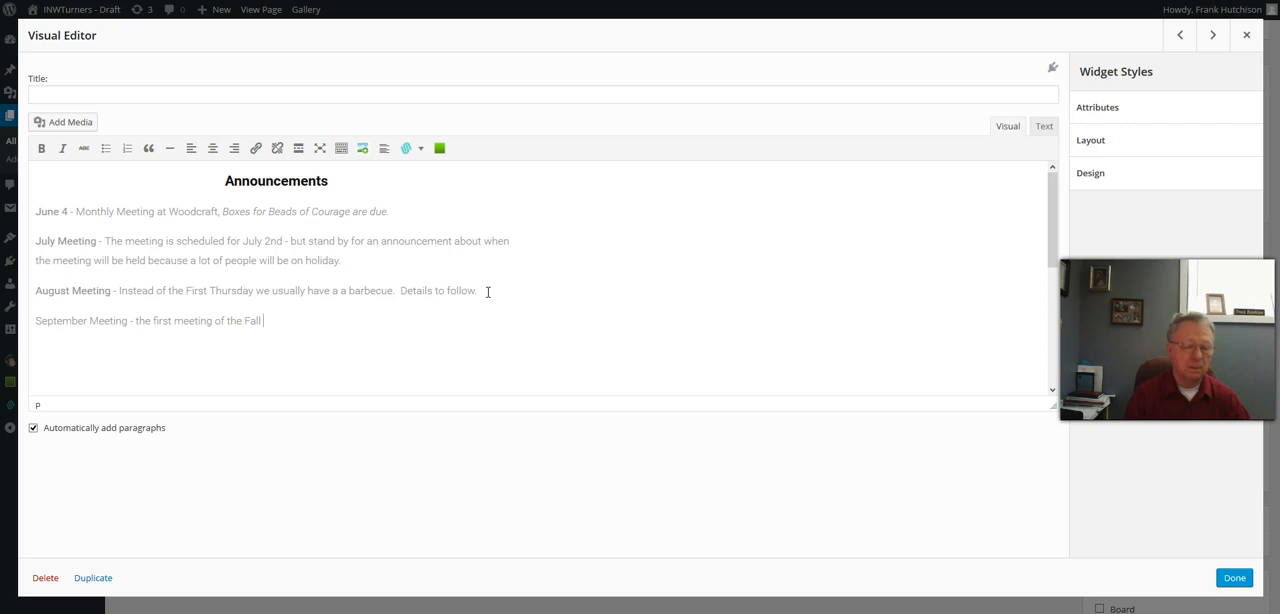
text(will be)
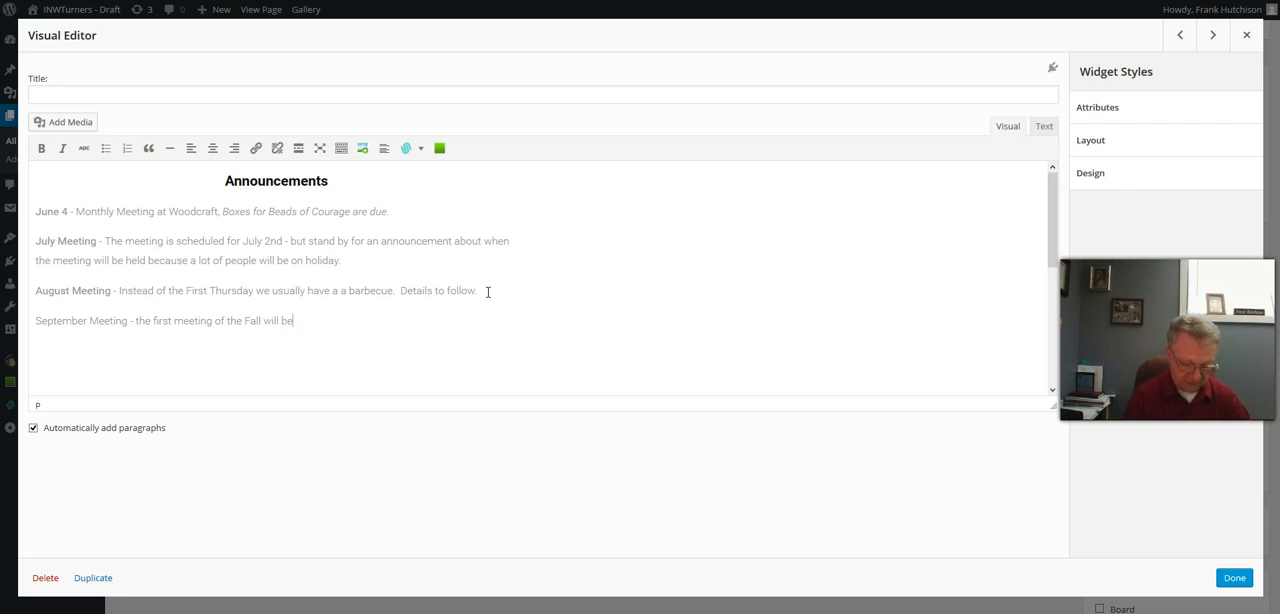
text(interes)
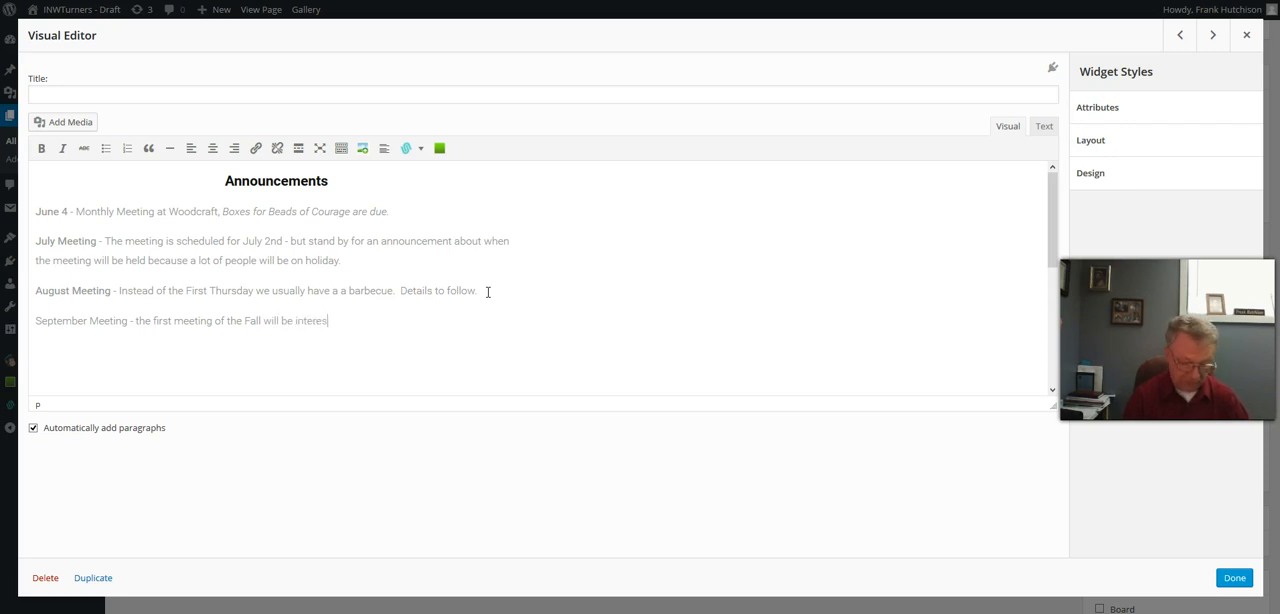
text(ting.)
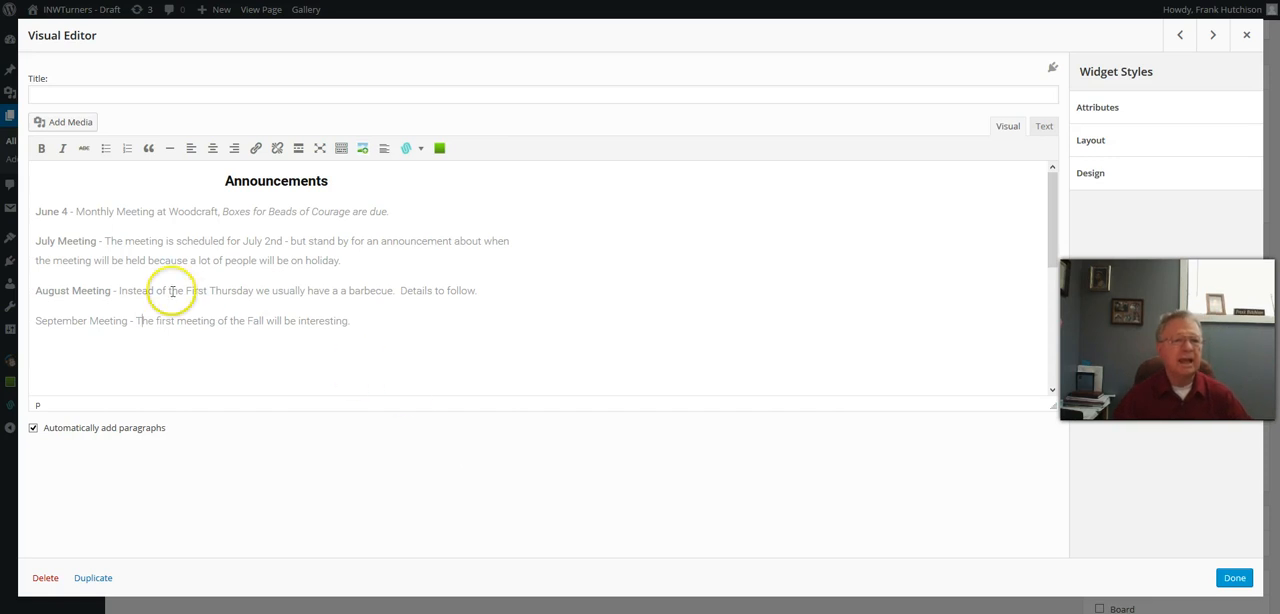
Step: Select 'September Meeting' and apply bold to match the other meeting headings
double_click(80, 320)
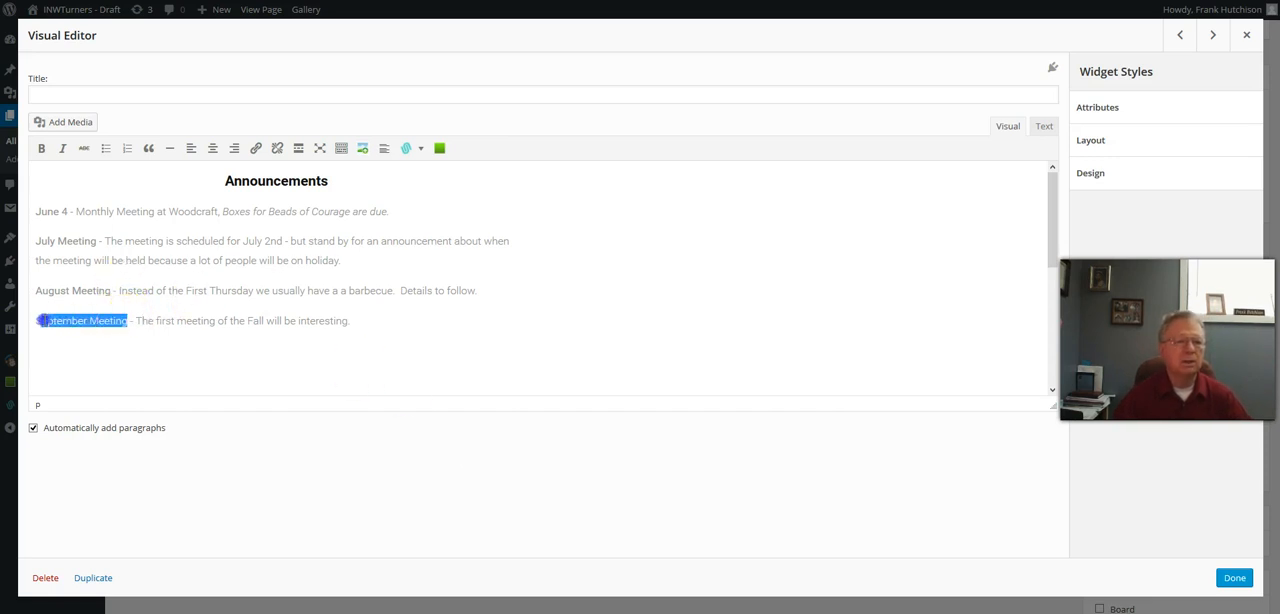
click(41, 148)
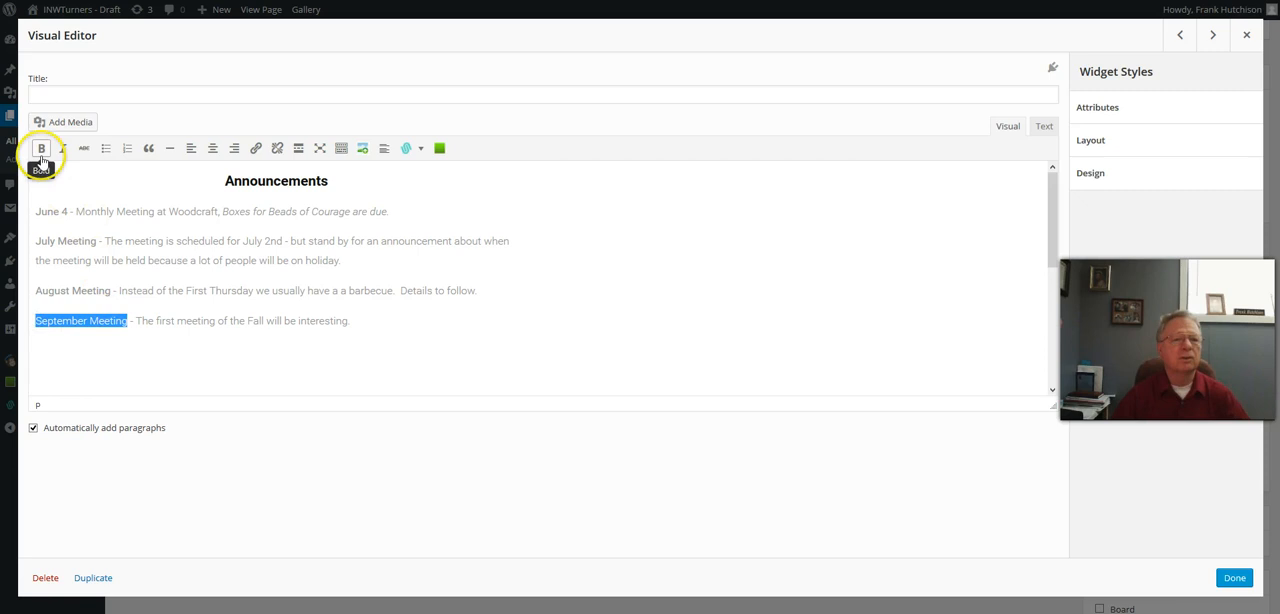
click(41, 148)
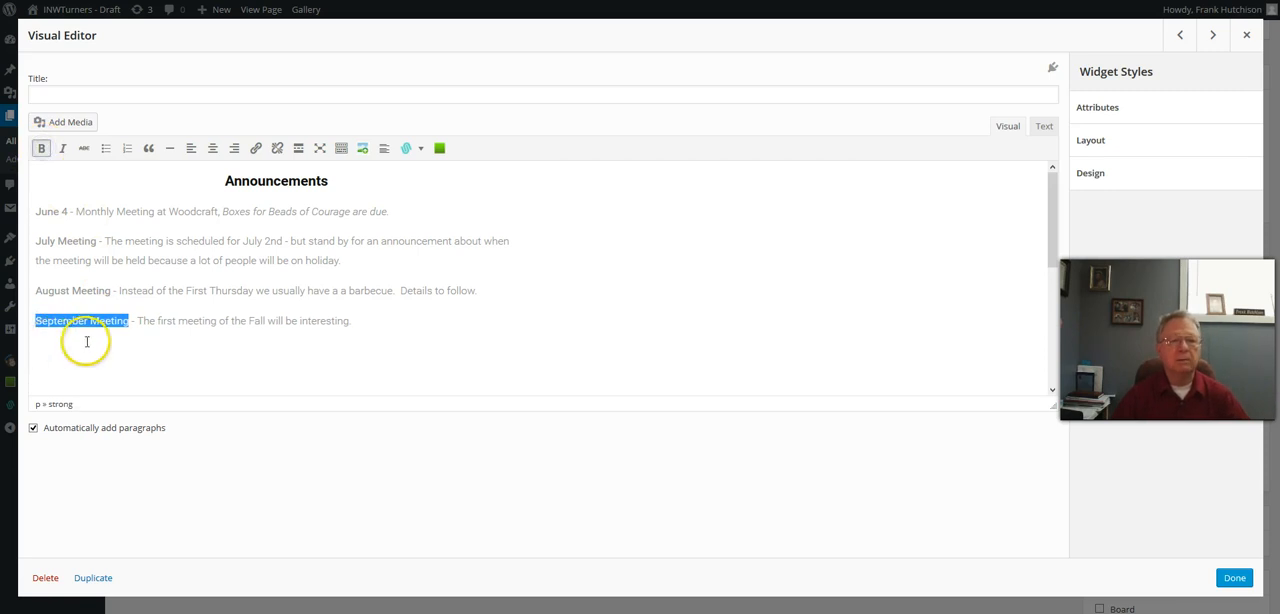
click(63, 148)
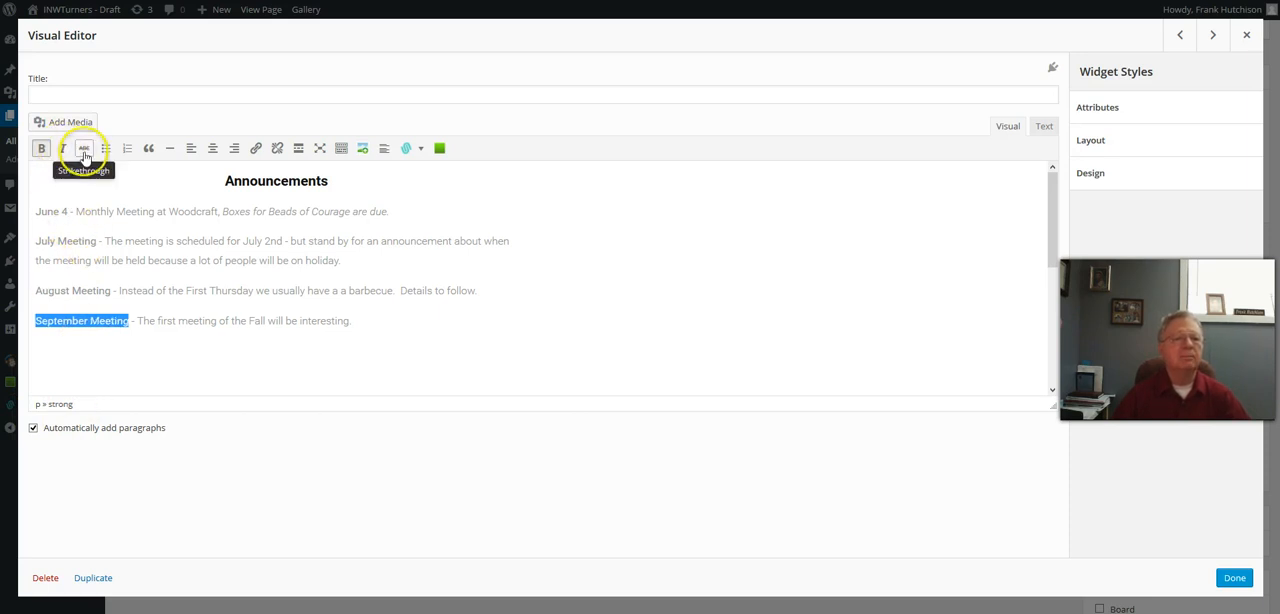
Step: Use the Announcements editor toolbar, leaving the bold September Meeting label unchanged
click(84, 148)
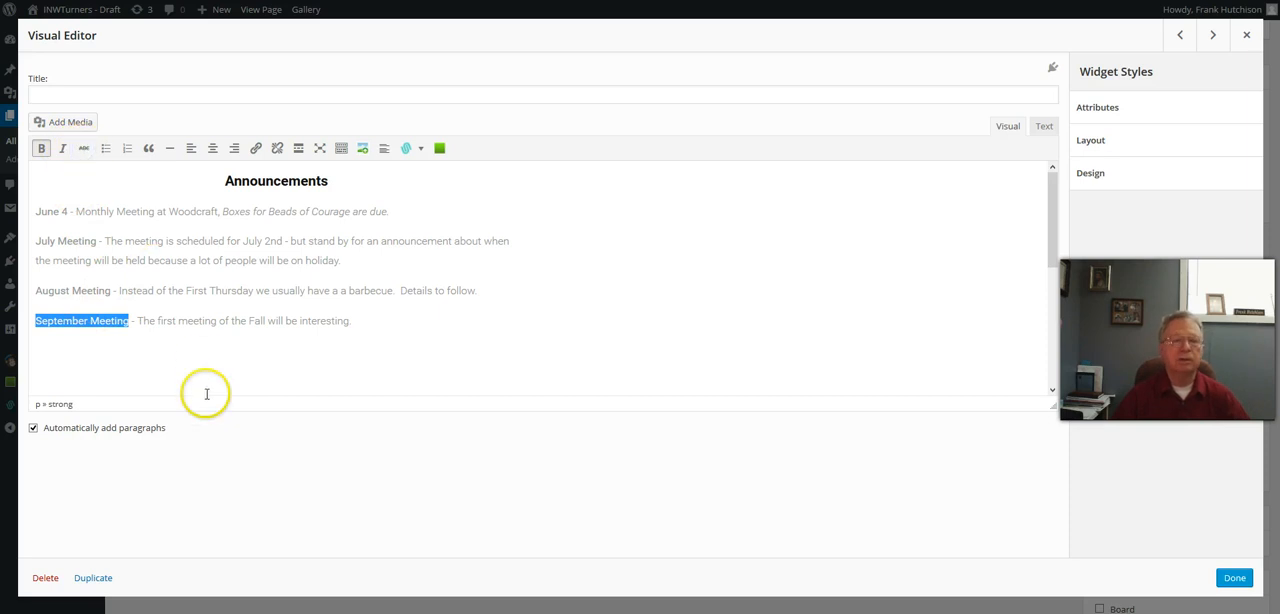
mouse_move(106, 148)
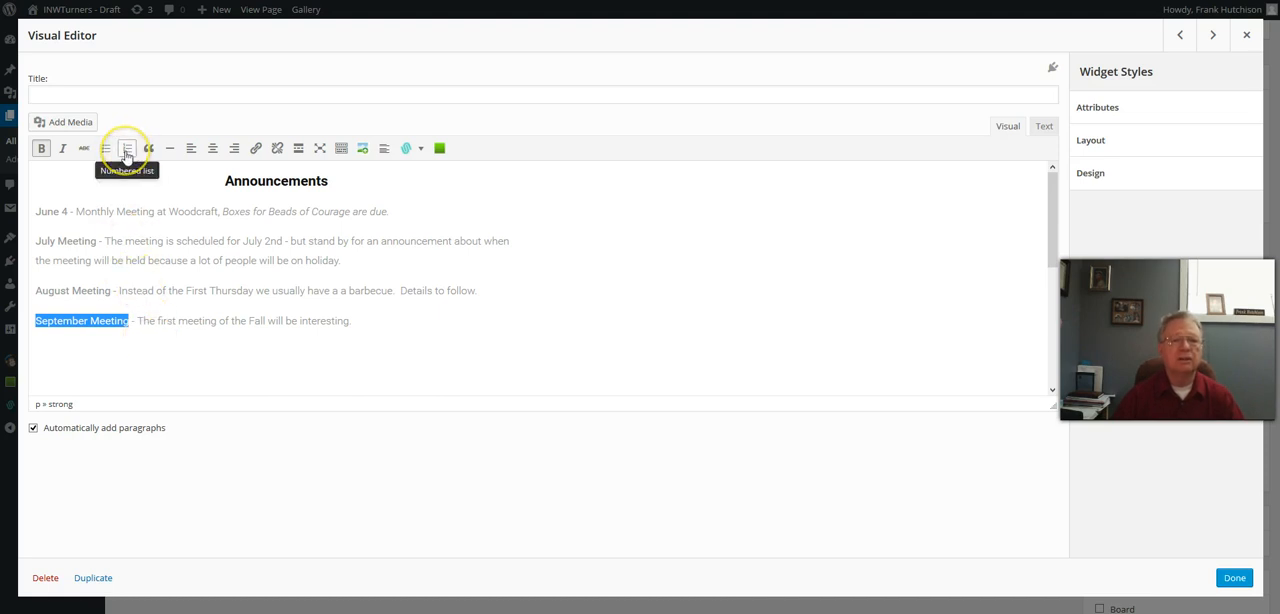
mouse_move(148, 148)
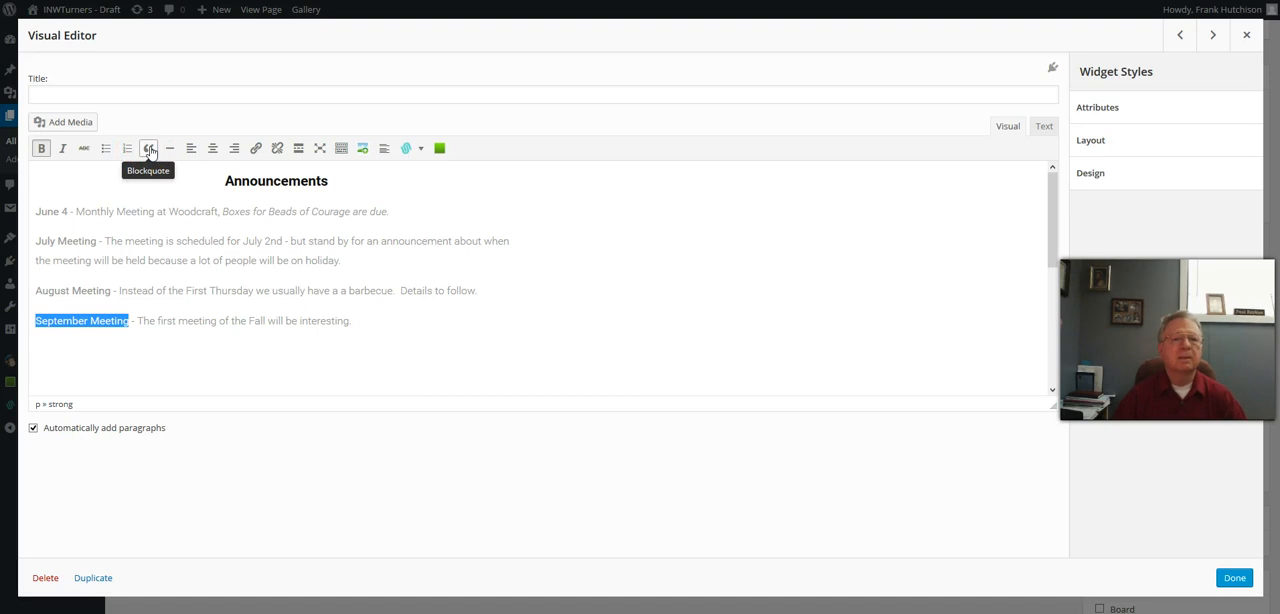
mouse_move(190, 148)
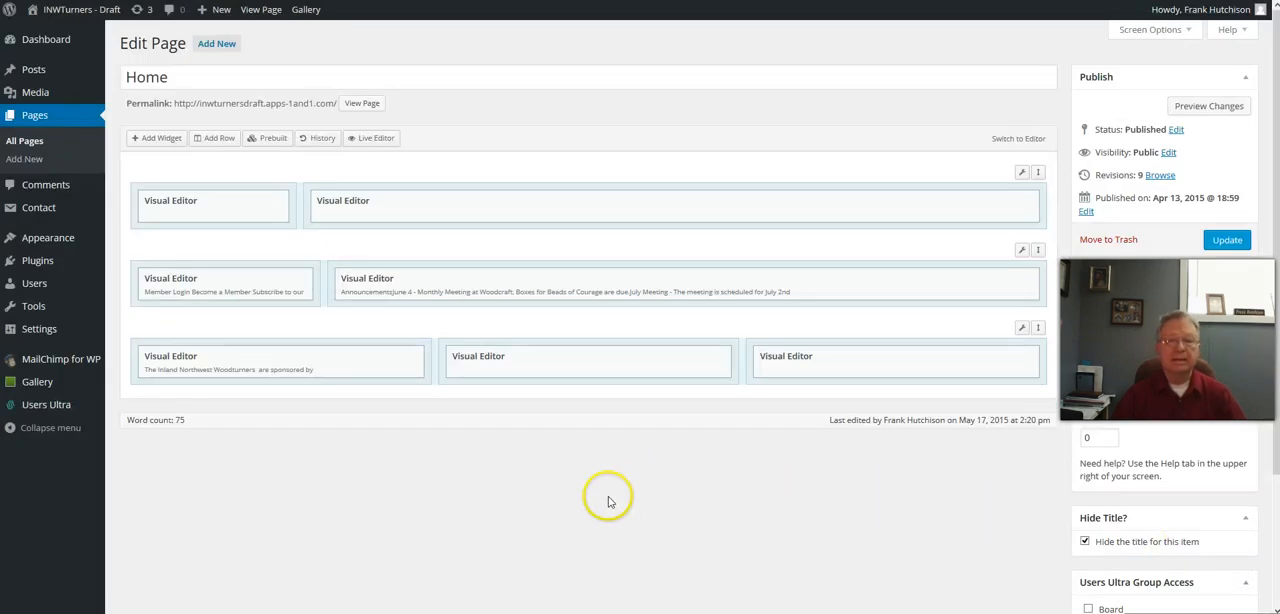
mouse_move(609, 502)
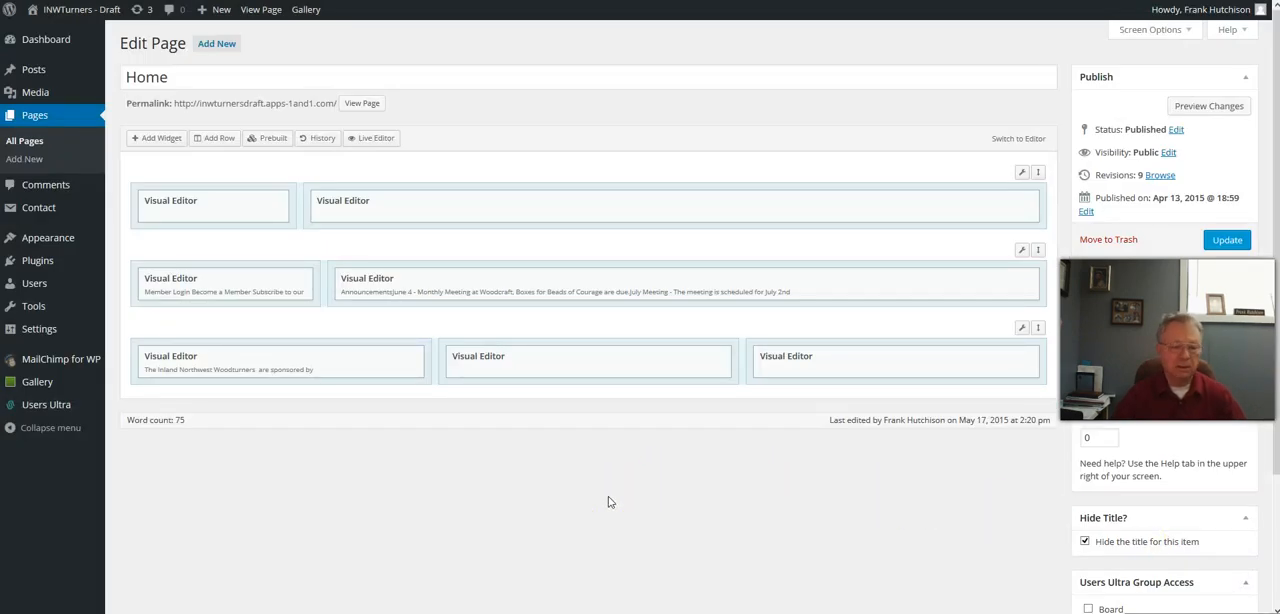
mouse_move(575, 470)
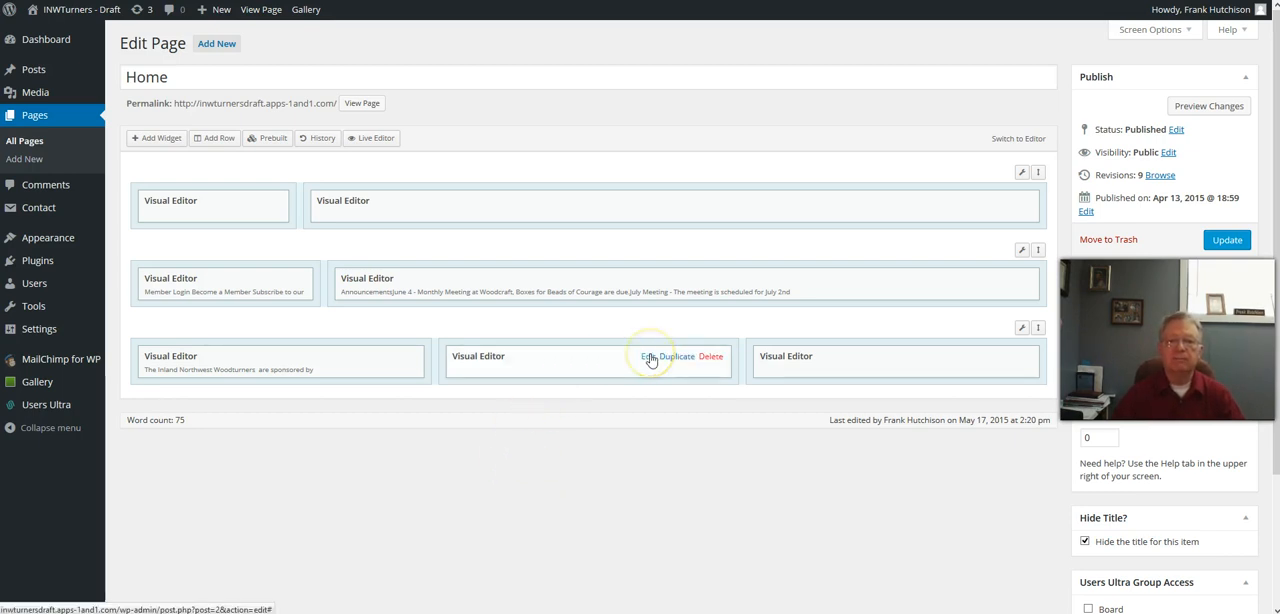
Step: Open the bottom-row middle widget containing the Windsor logo image
click(648, 358)
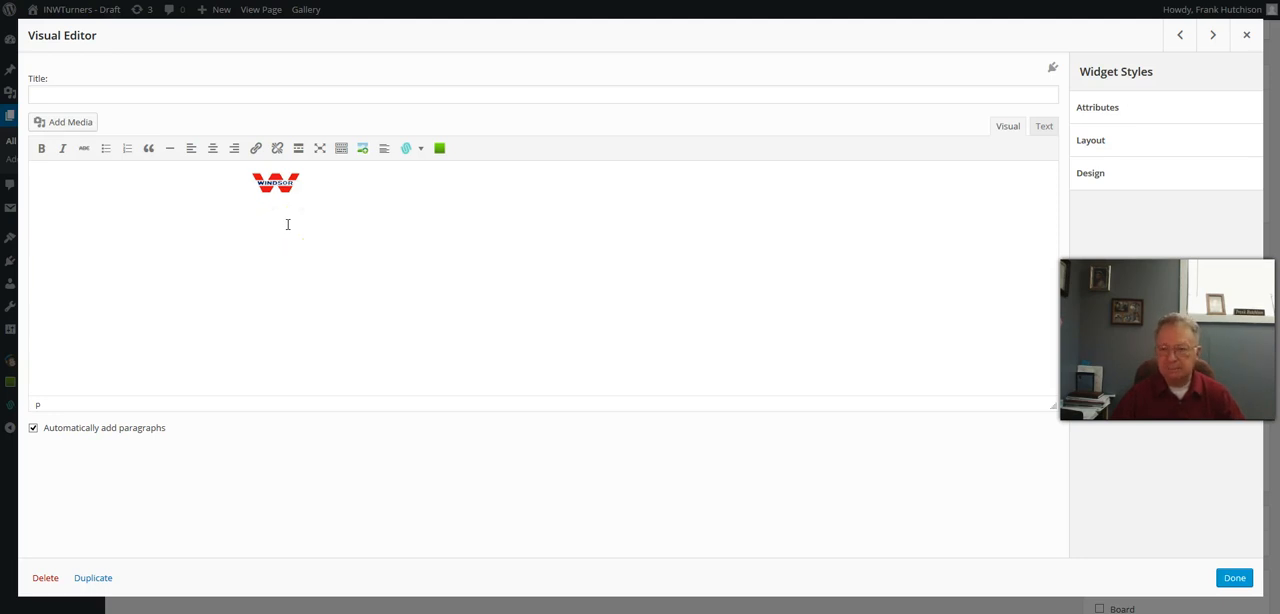
Step: Close the logo widget, open Turning of the Month, and type caption 'An example of fine work'
click(1234, 577)
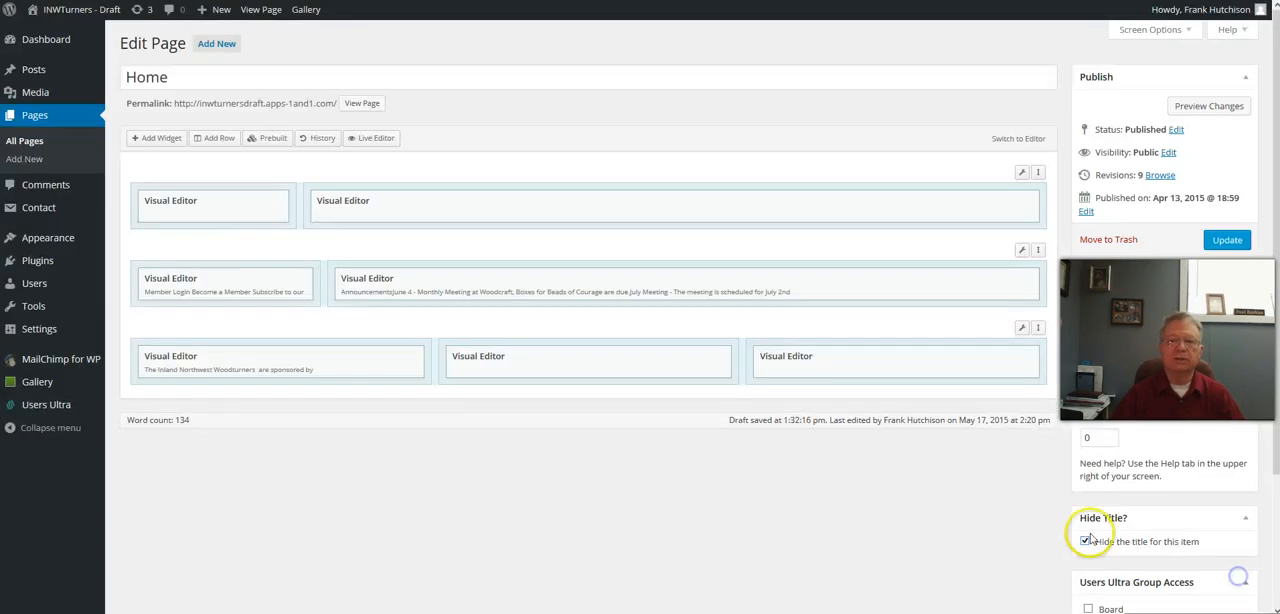
mouse_move(557, 290)
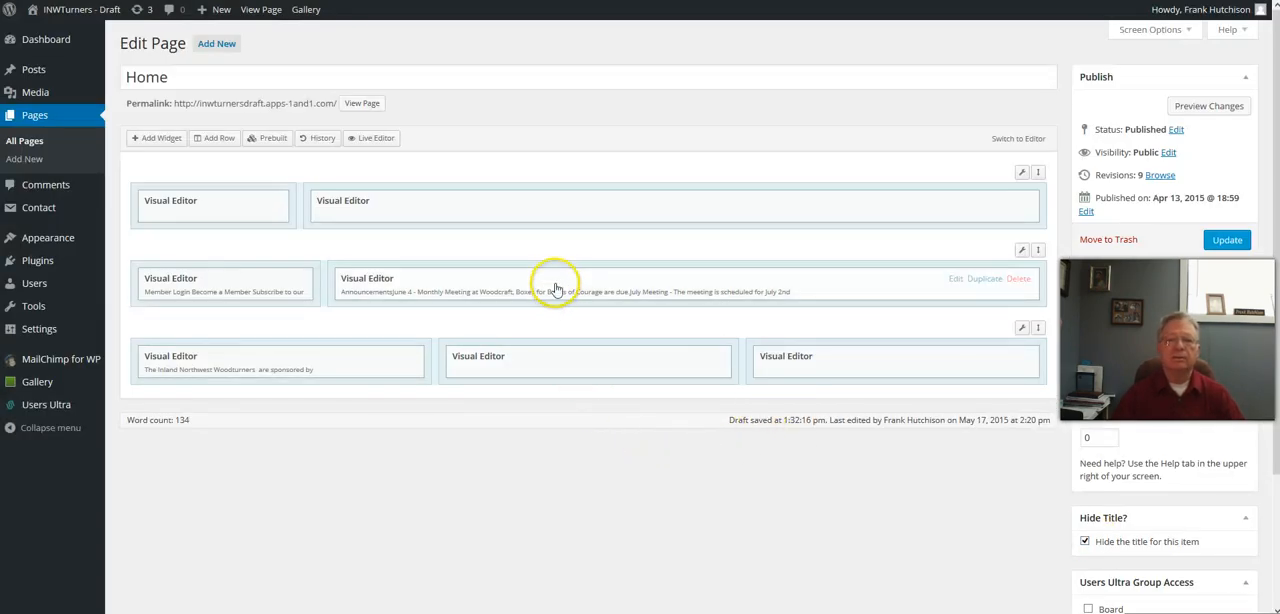
click(955, 278)
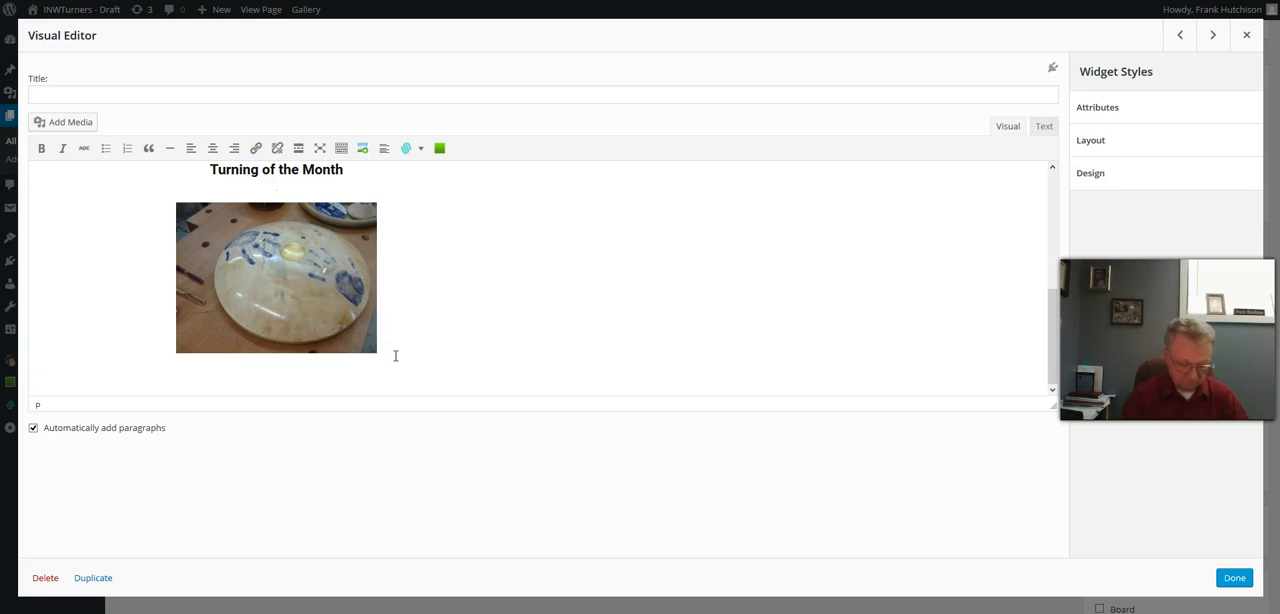
text(An example of fine wor)
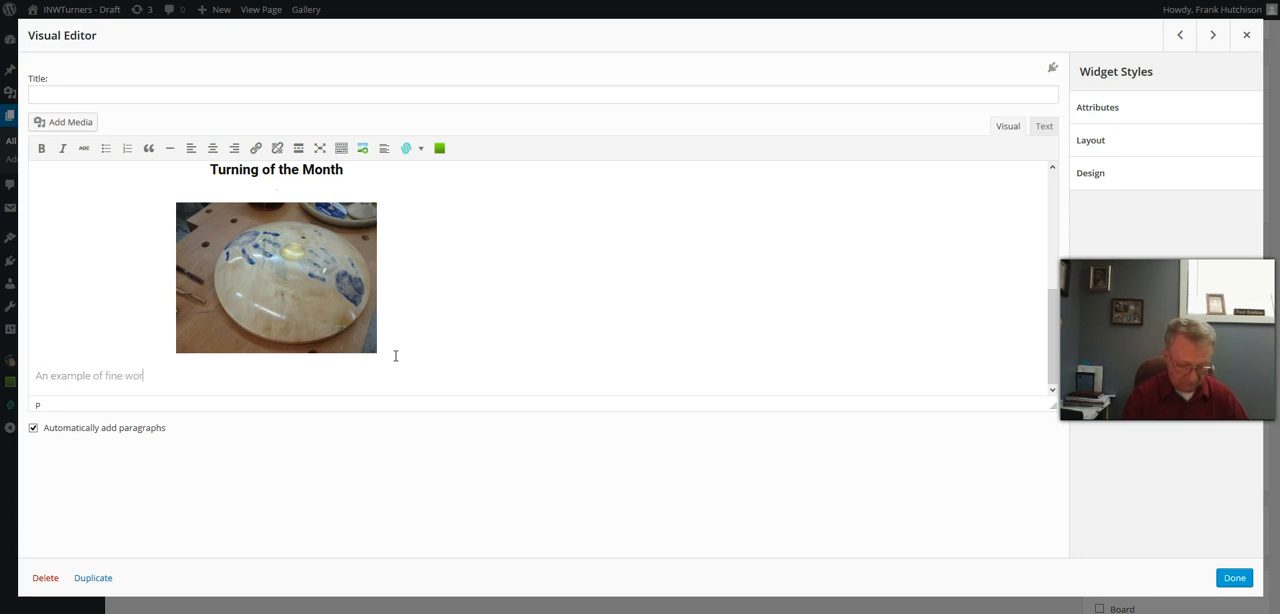
text(k)
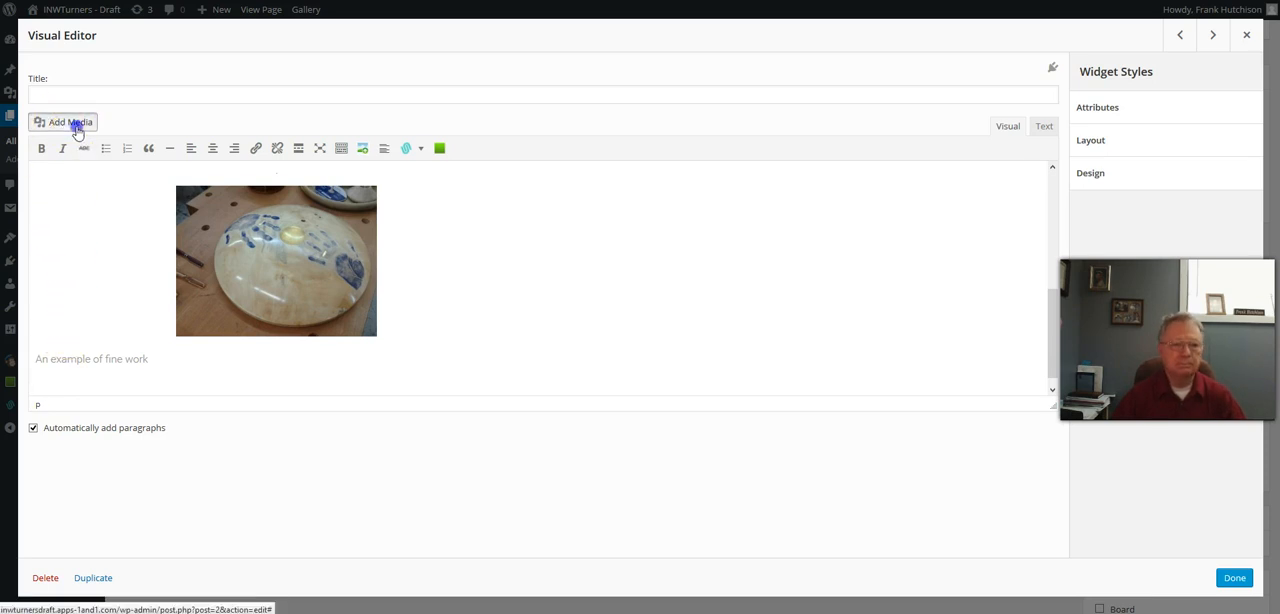
Step: Open Add Media for the Turning of the Month widget and show Upload Files
click(63, 122)
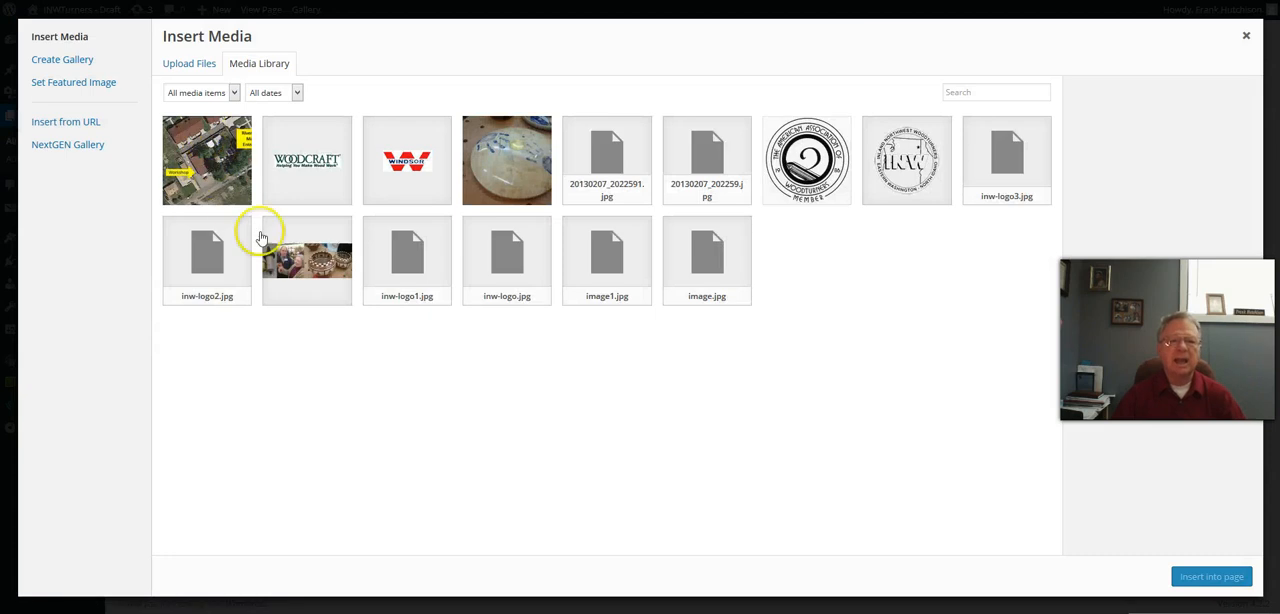
mouse_move(763, 282)
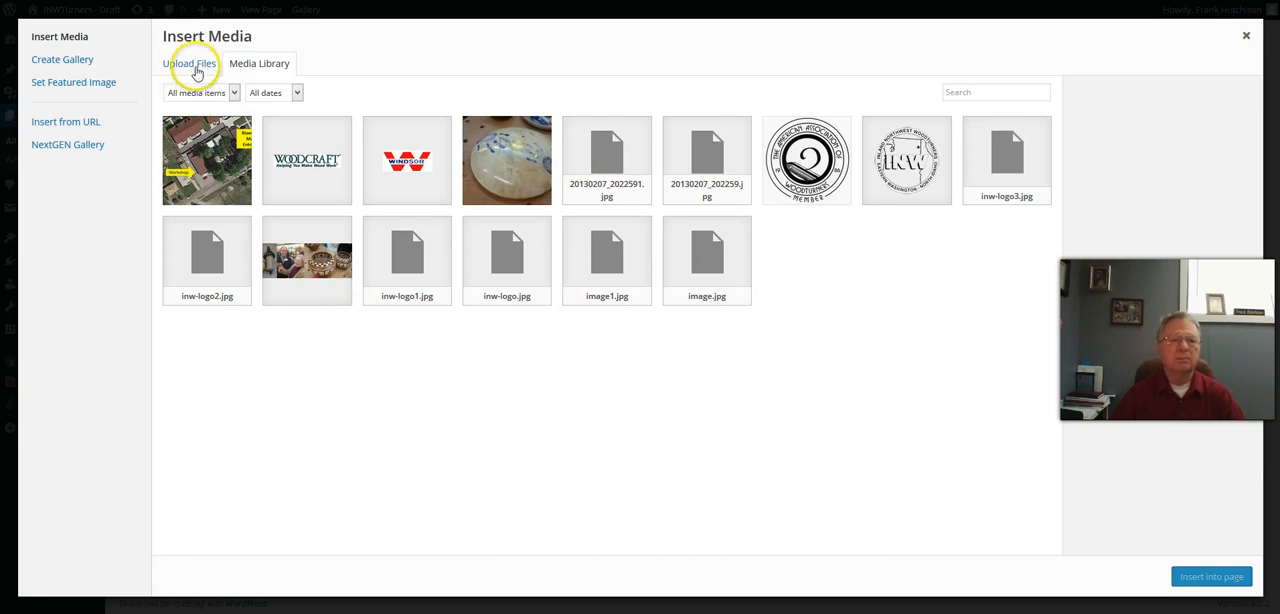
click(189, 63)
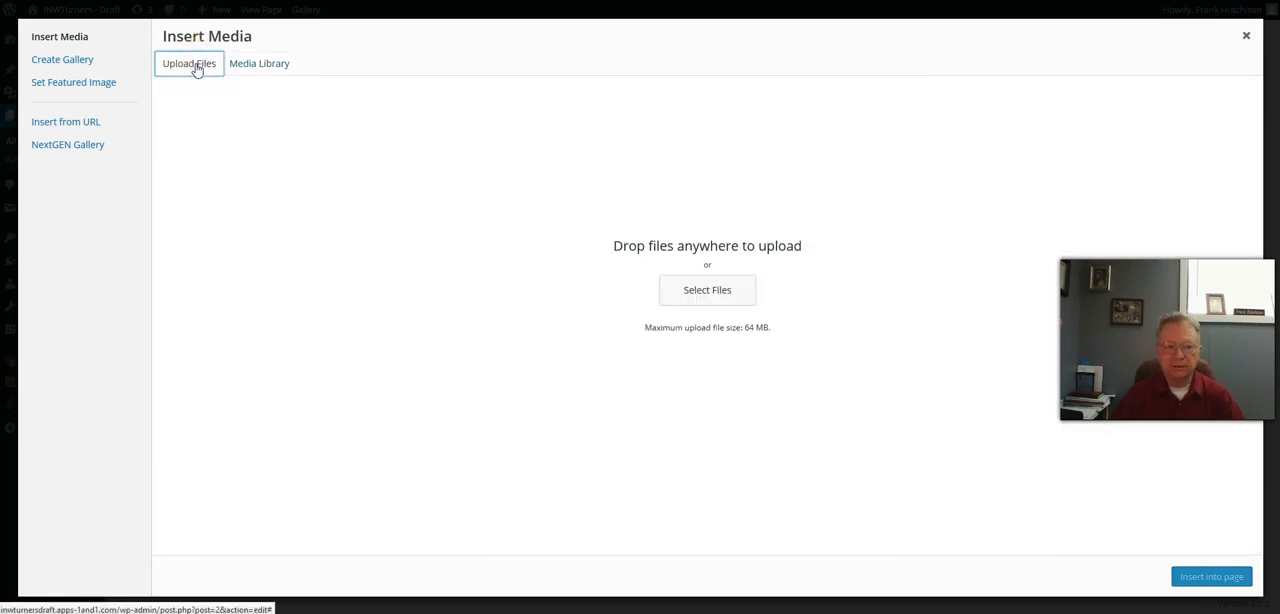
mouse_move(603, 297)
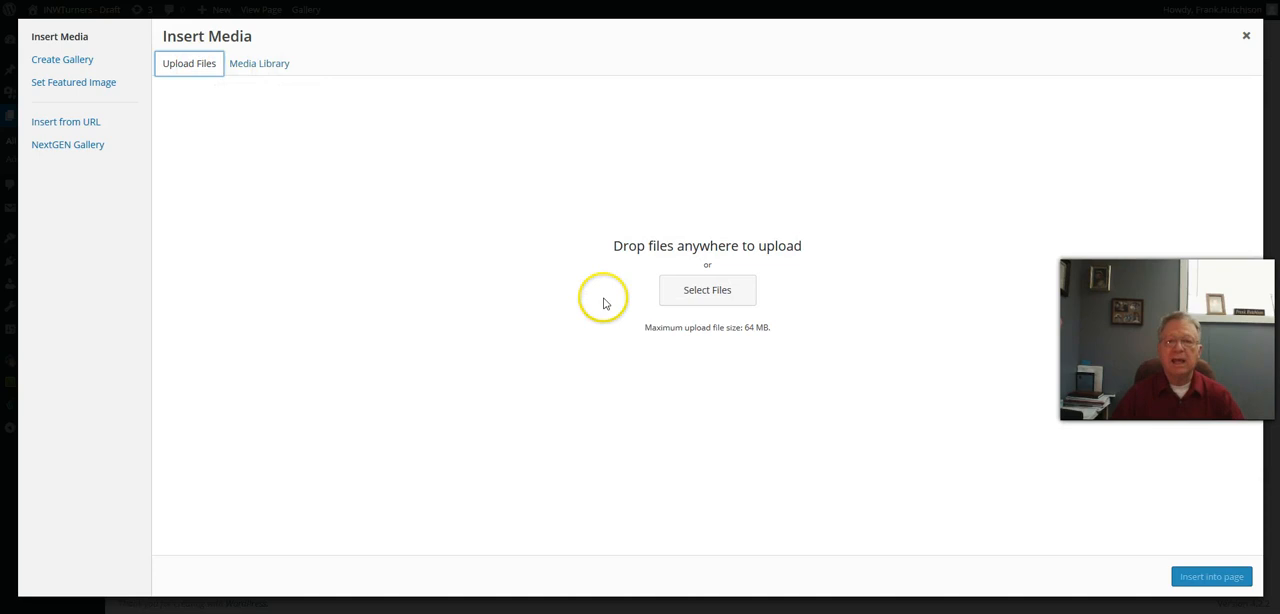
mouse_move(790, 263)
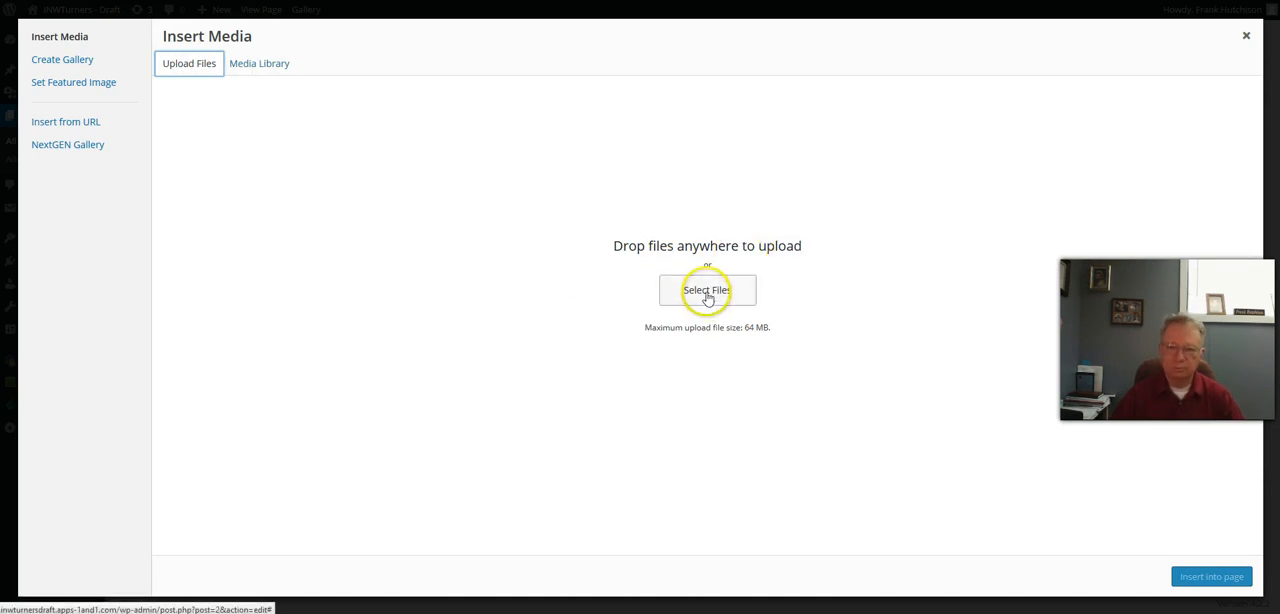
Step: Select and upload the stand photo 20131205_182927 from the computer
click(707, 290)
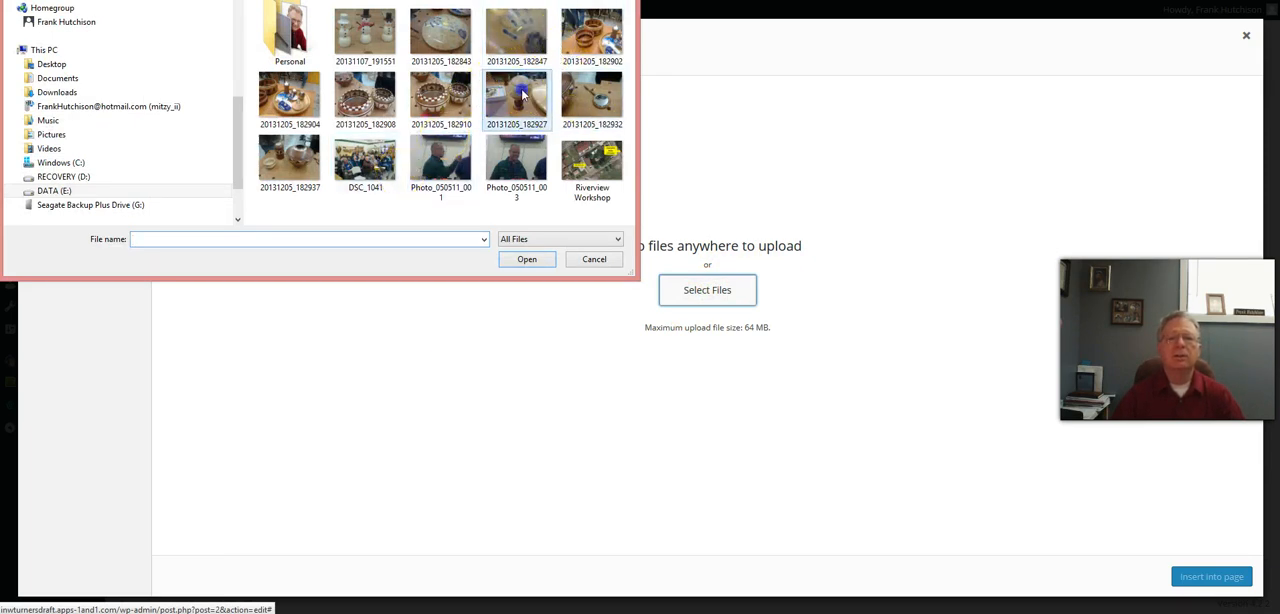
click(517, 97)
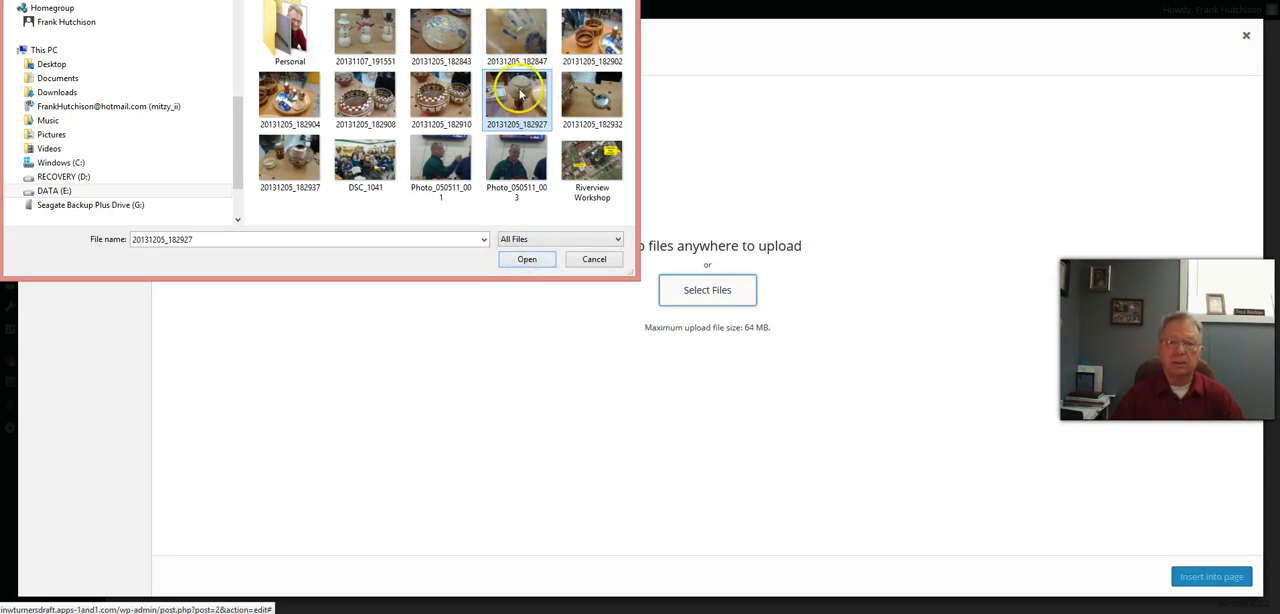
click(527, 259)
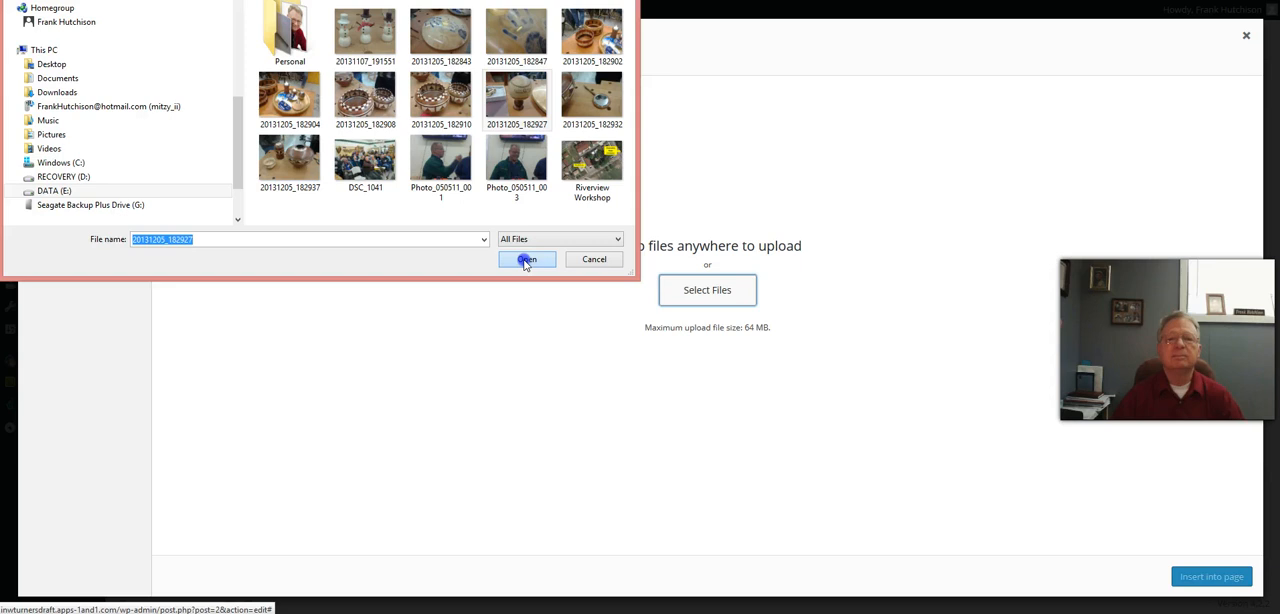
click(525, 260)
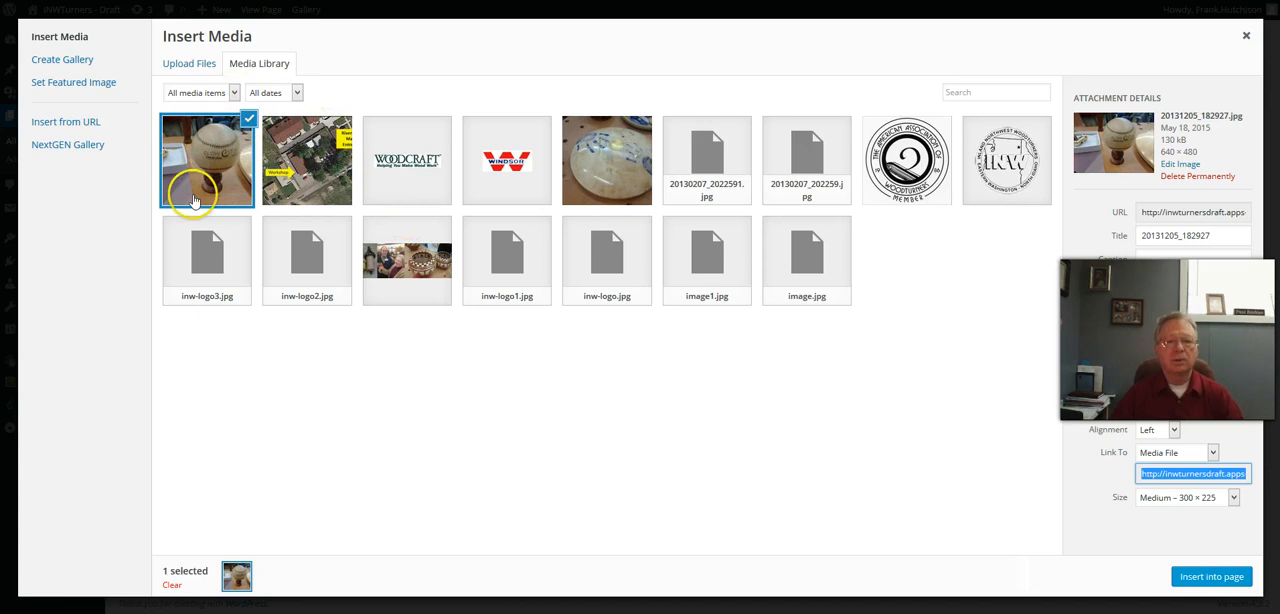
mouse_move(668, 265)
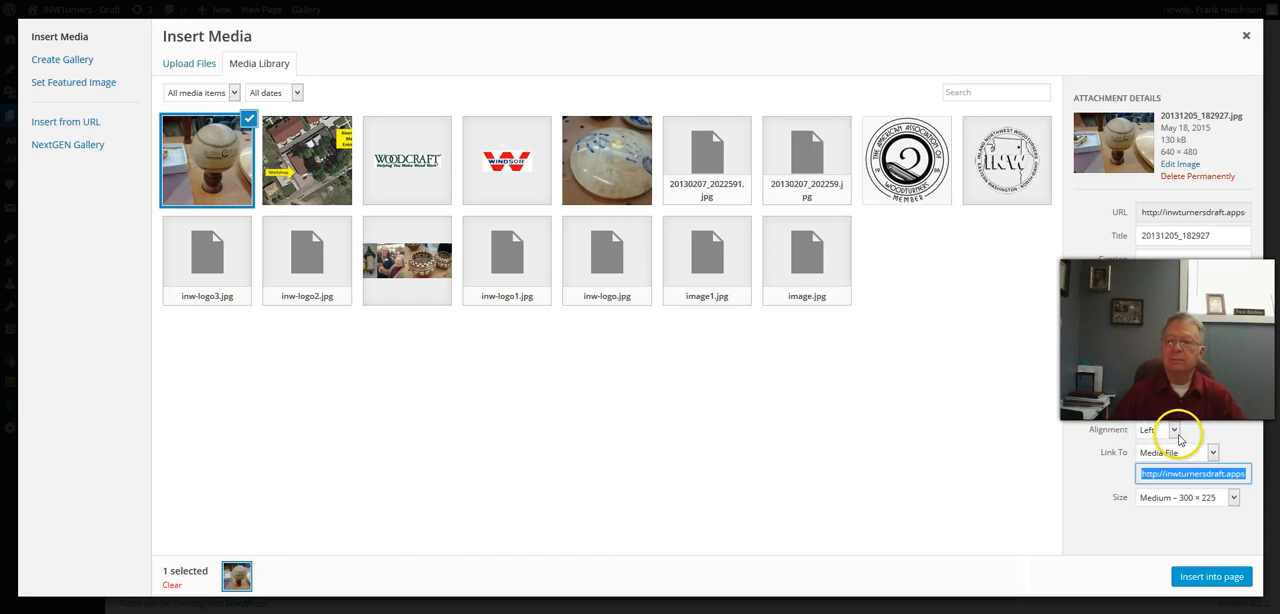
Step: Insert the baseball-stand photo centred below the 'An example of fine work' caption
click(1158, 429)
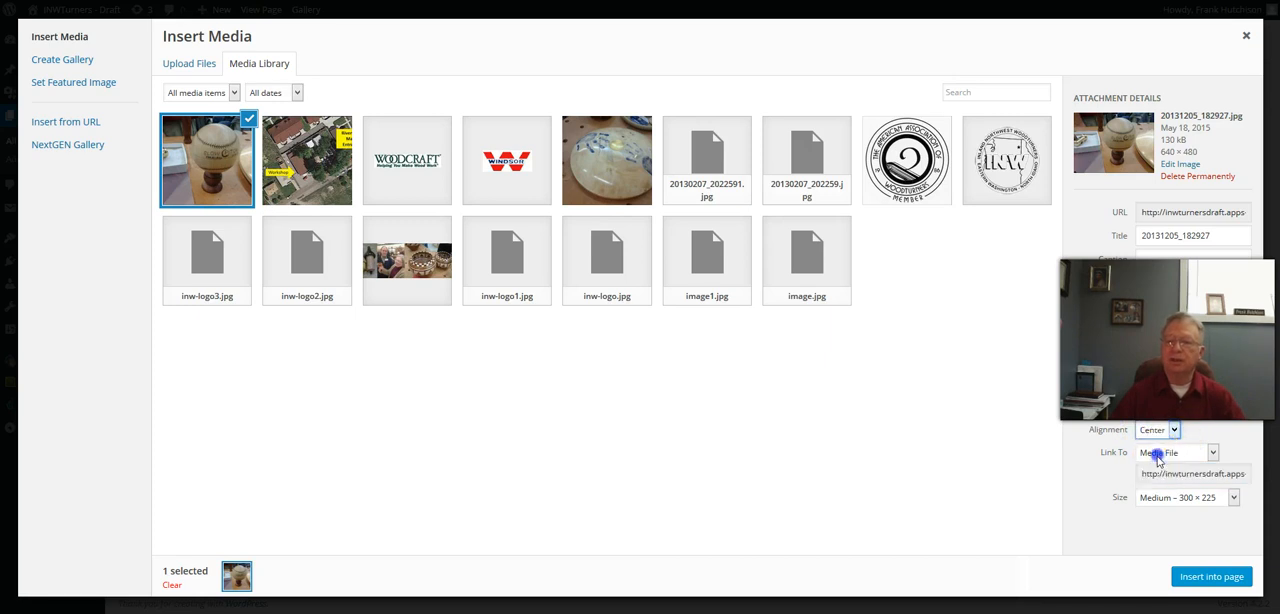
mouse_move(1191, 419)
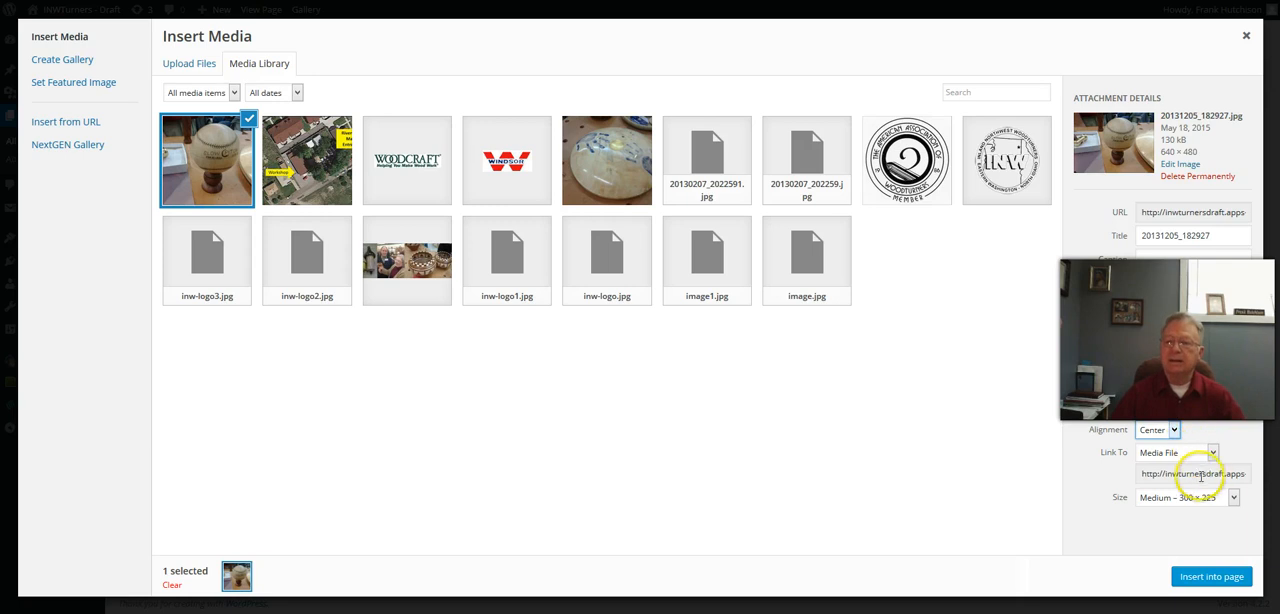
mouse_move(1090, 515)
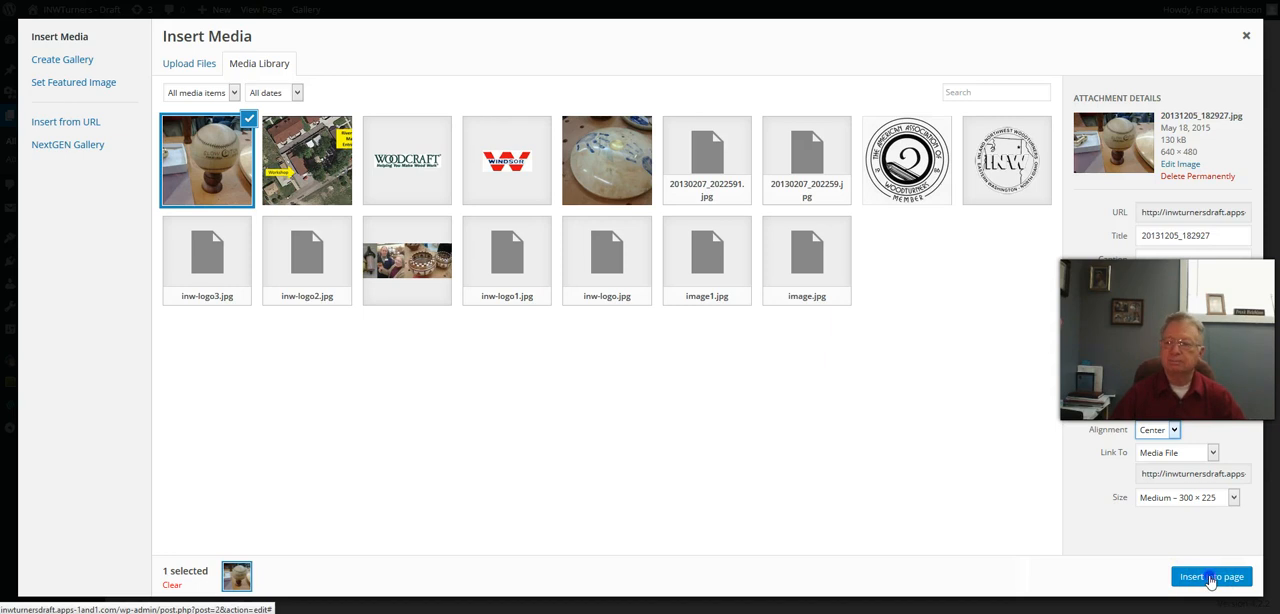
click(1210, 576)
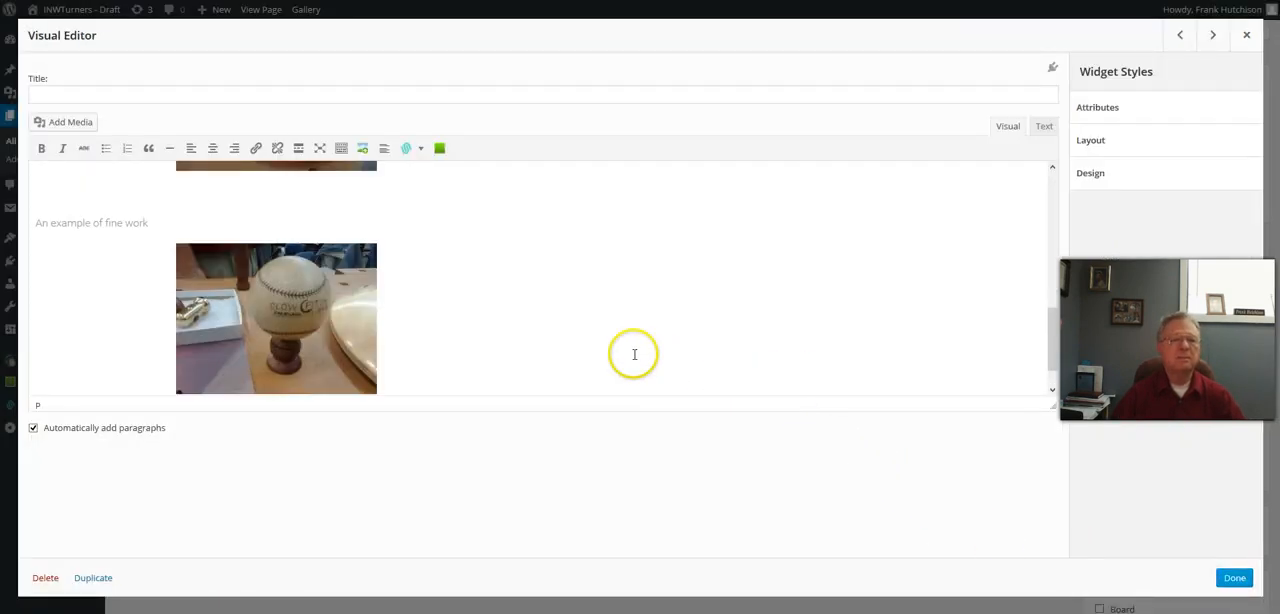
mouse_move(451, 339)
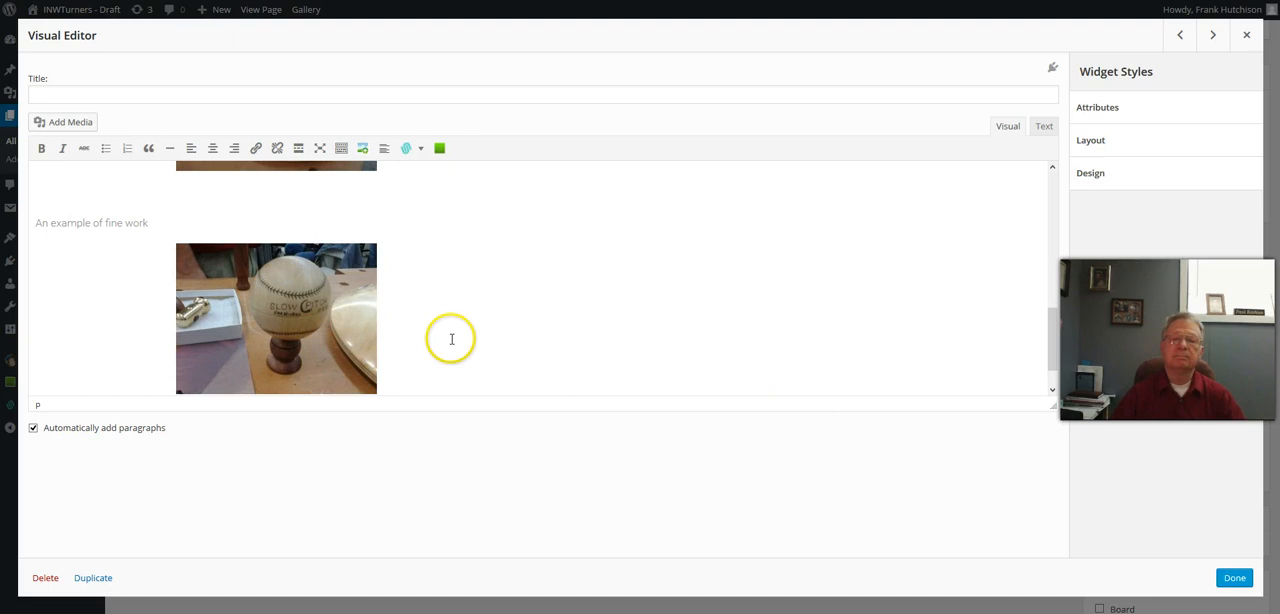
mouse_move(420, 322)
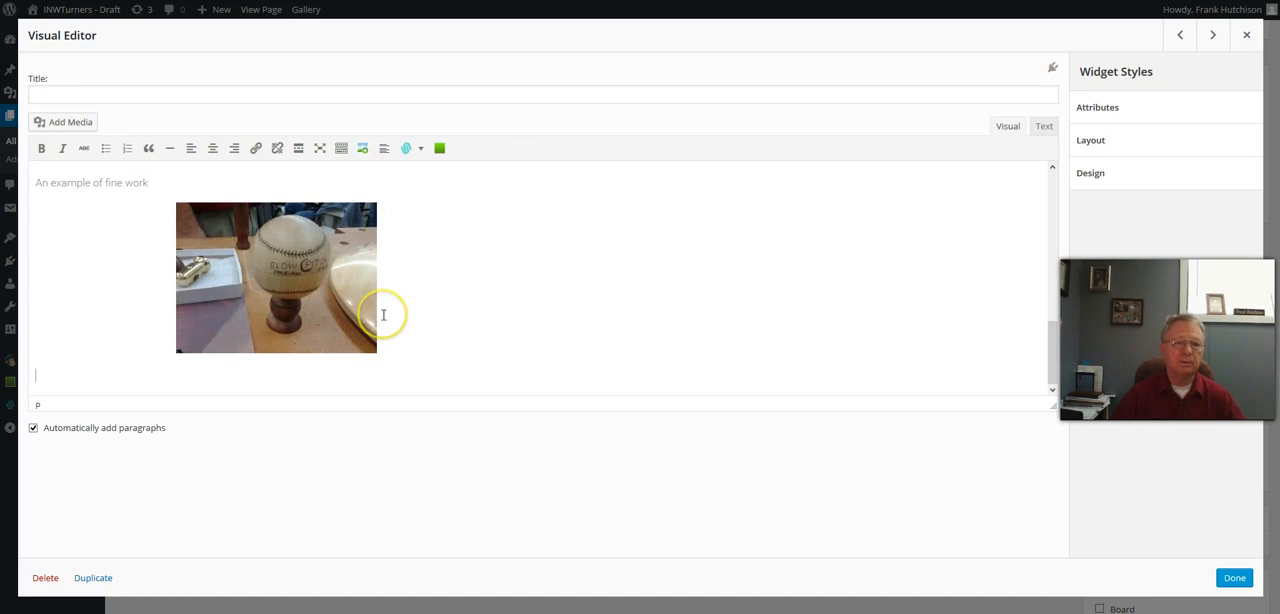
mouse_move(386, 300)
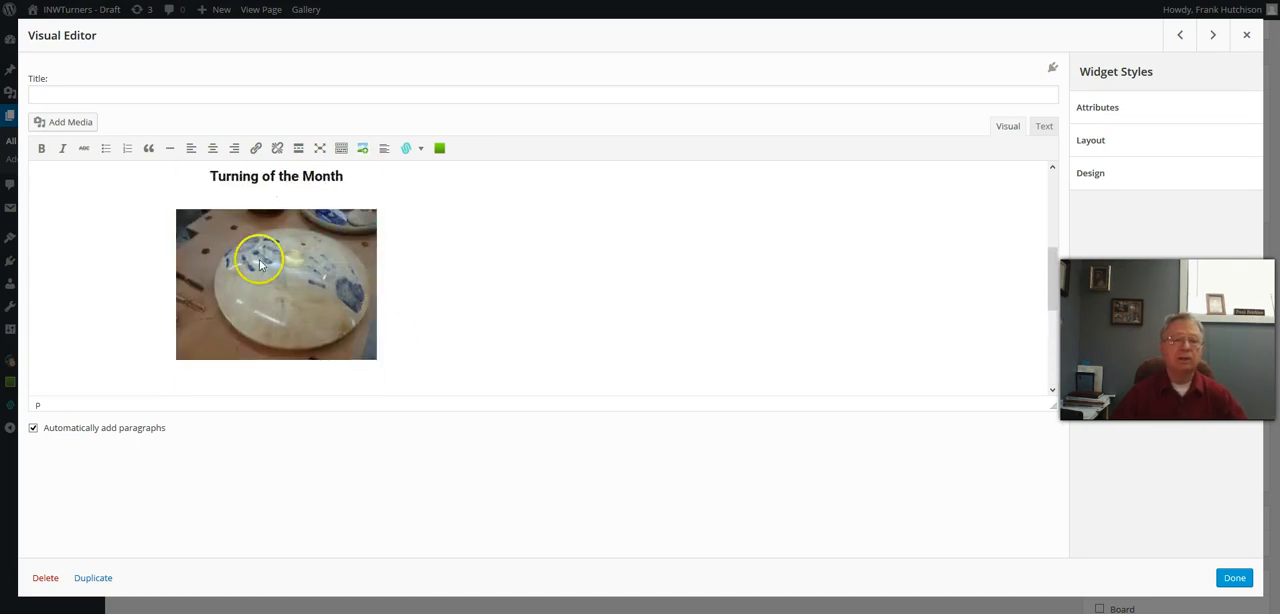
Step: Select and adjust the old plate photo, then close the Turning of the Month editor
click(259, 263)
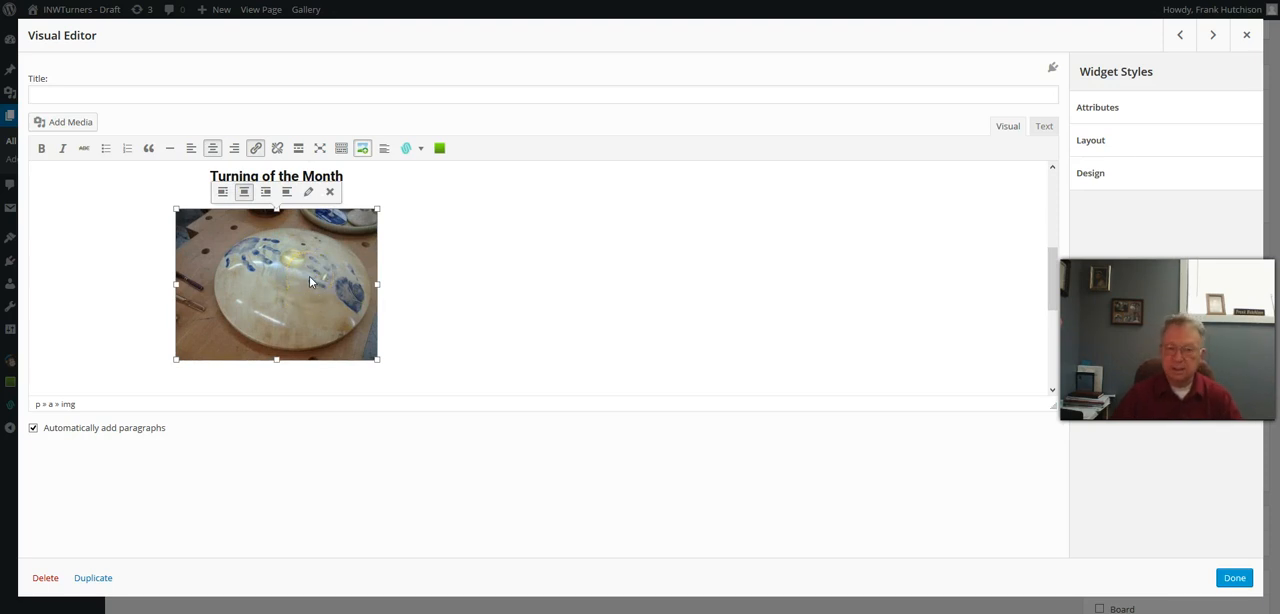
click(431, 354)
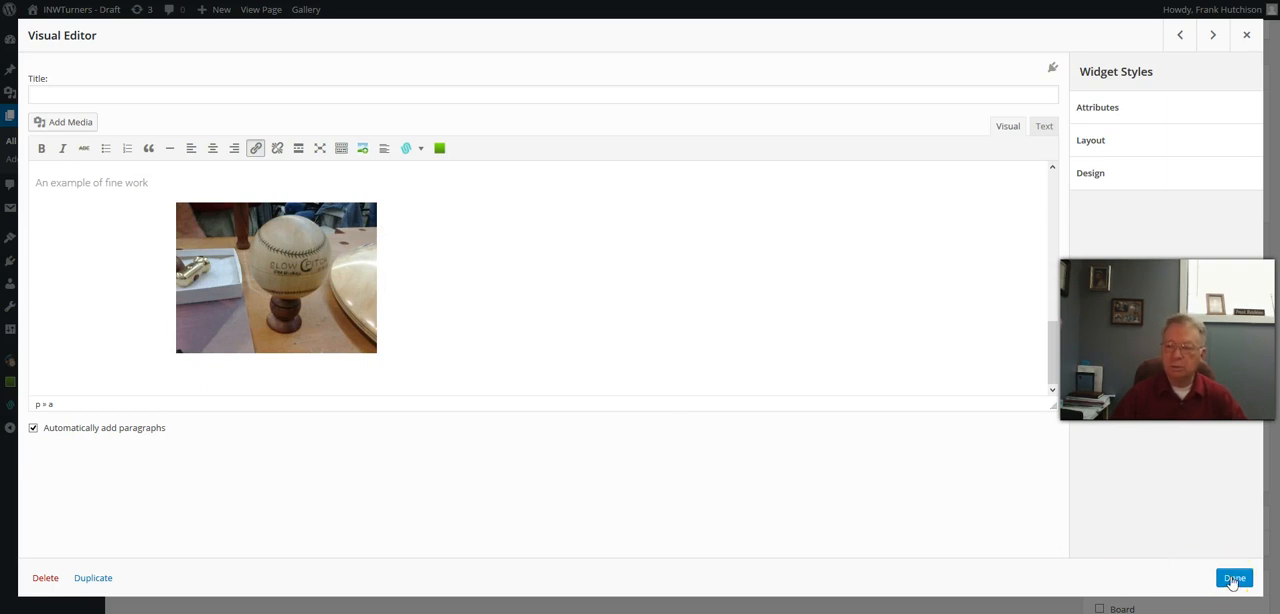
click(1234, 578)
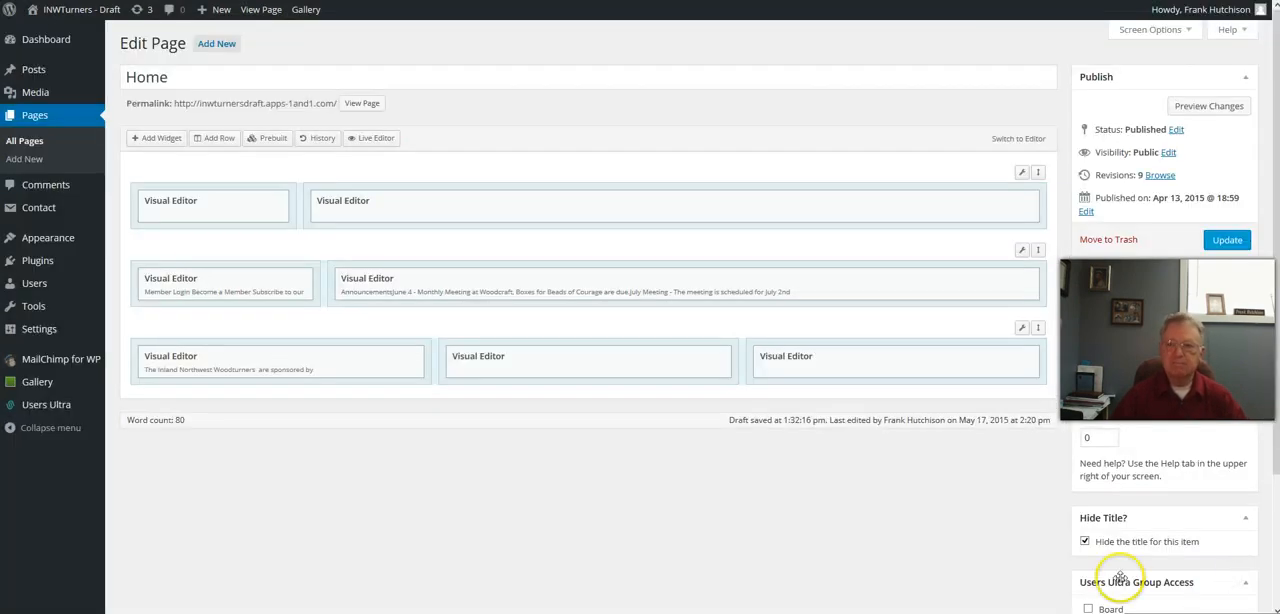
mouse_move(504, 480)
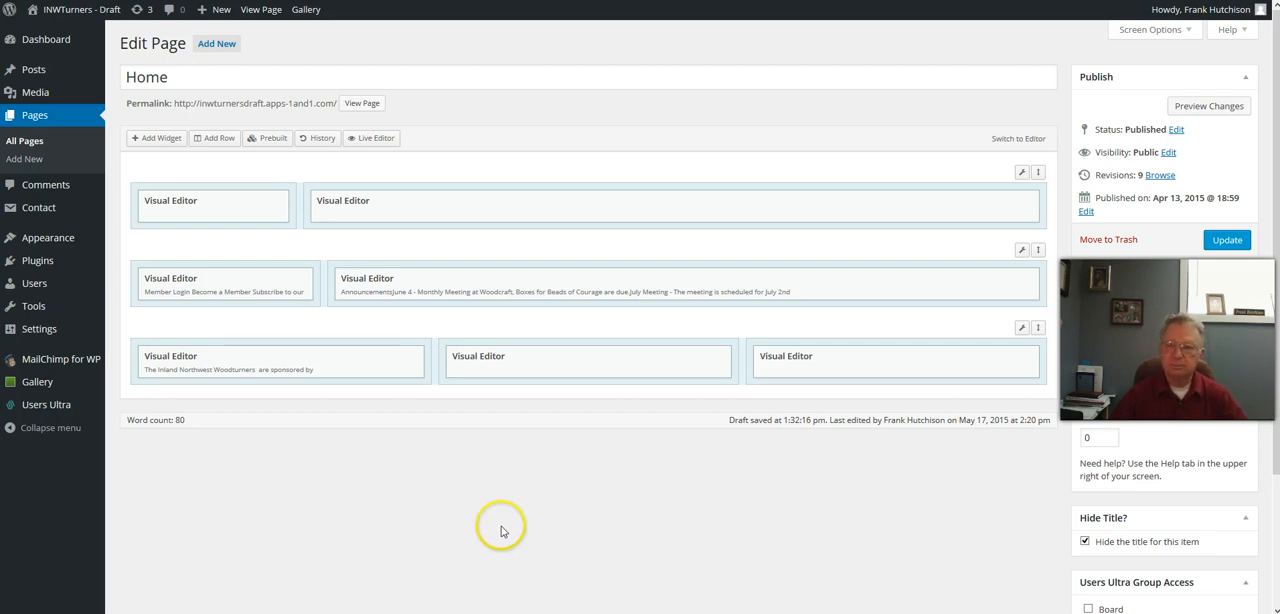
click(1227, 240)
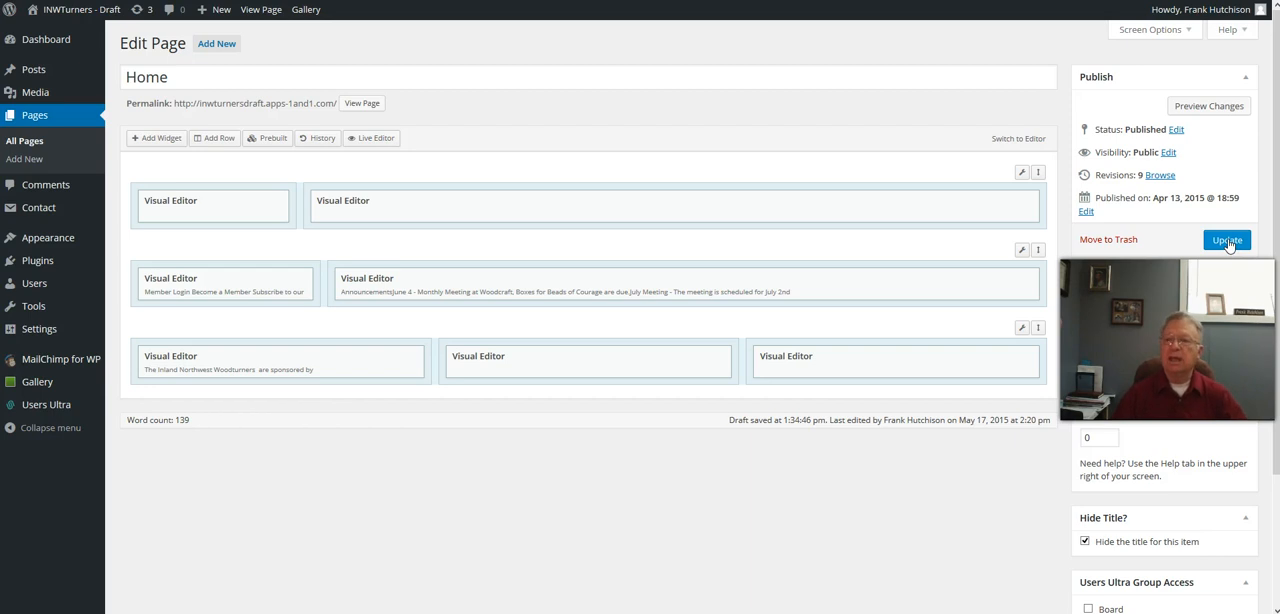
Step: Update the Home page so the 'Page updated' notice appears with 11 revisions
click(1227, 240)
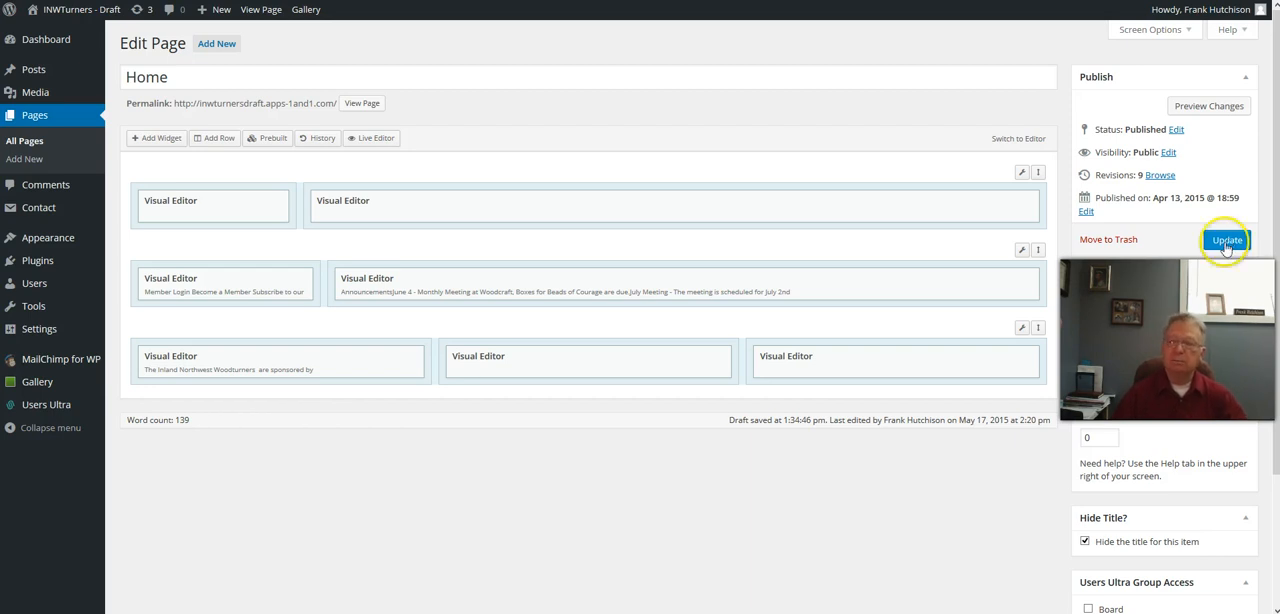
click(1227, 240)
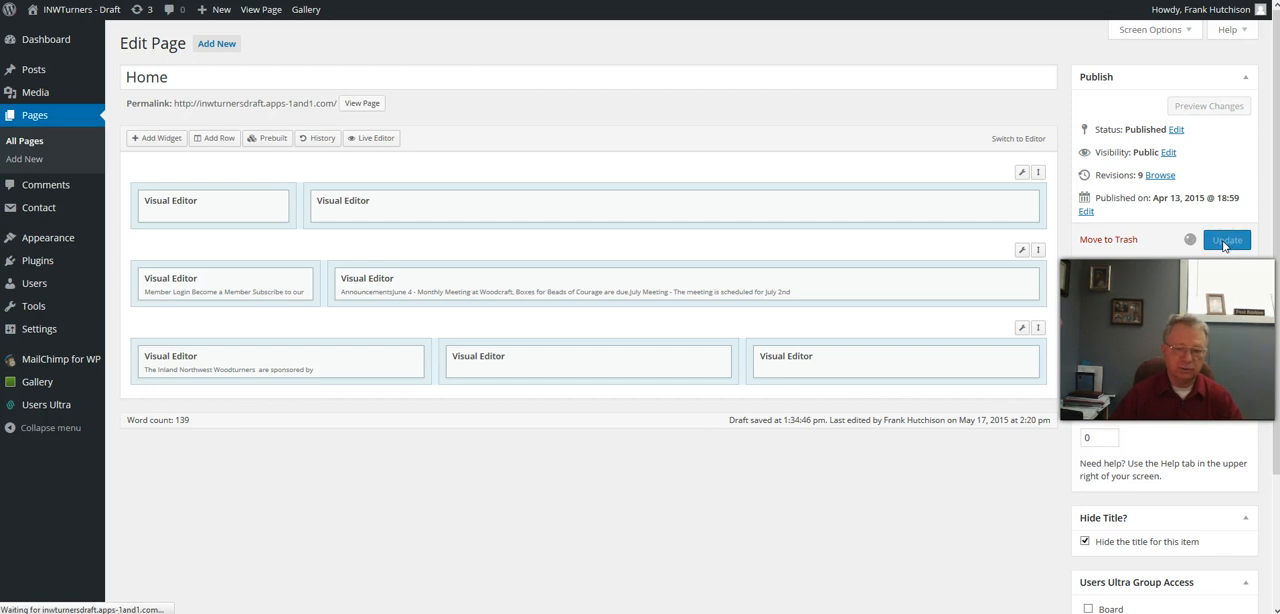
click(1227, 240)
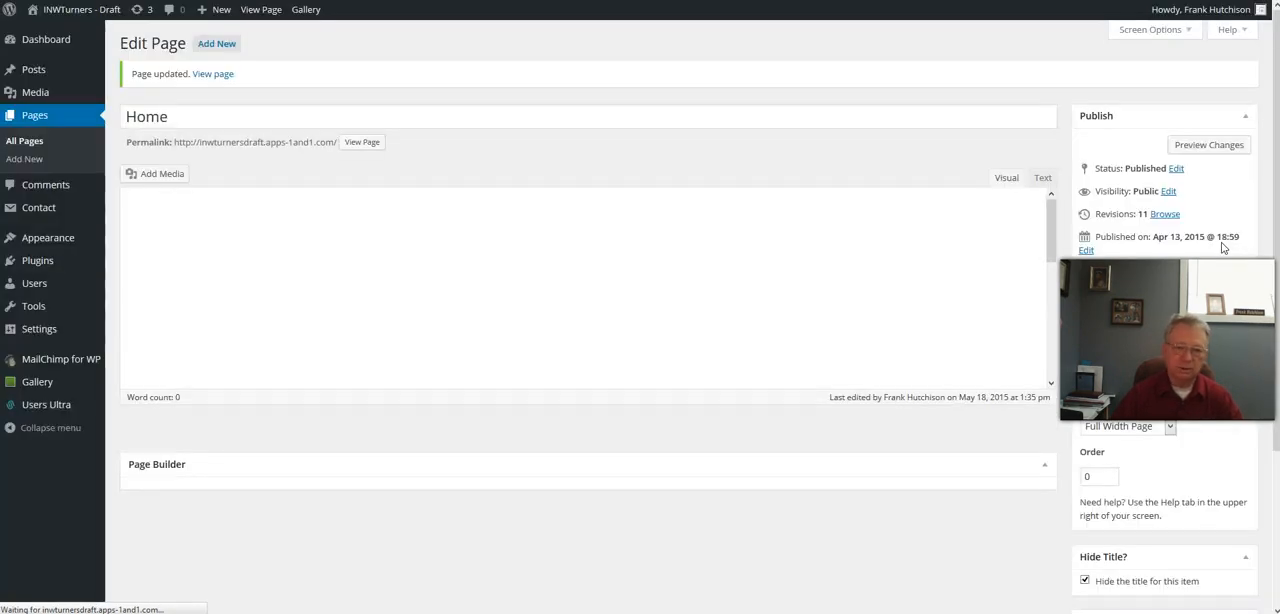
click(157, 463)
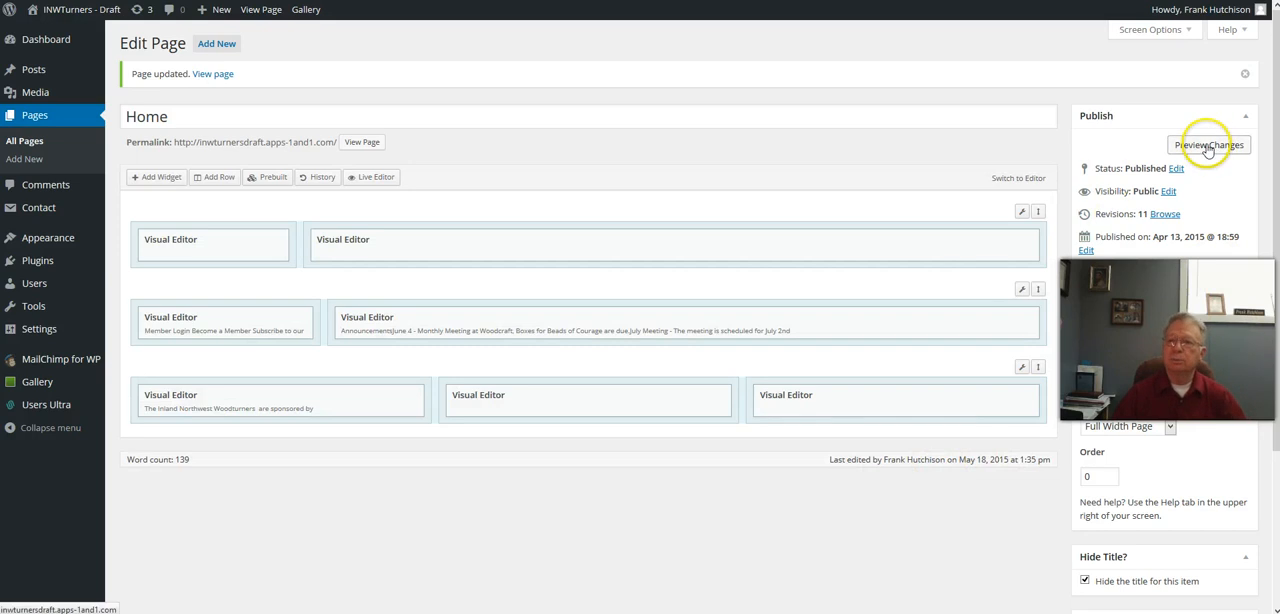
Step: Preview the updated Home page showing the bold September Meeting announcement
click(1209, 145)
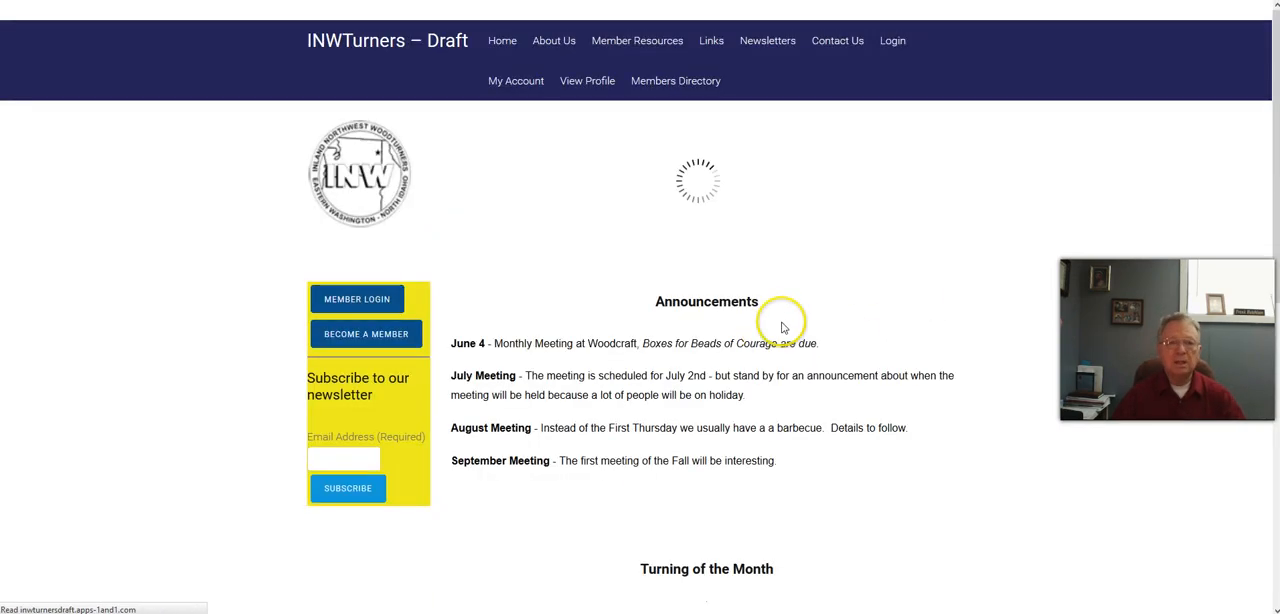